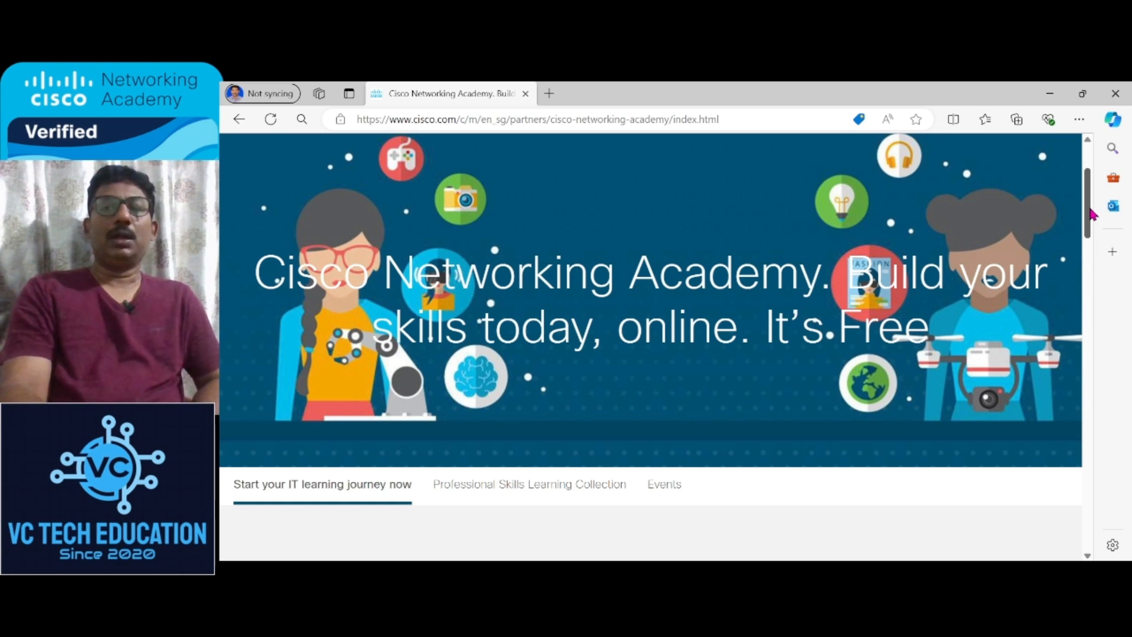
# Step: Scroll the NetAcad page to the 'Start your IT learning journey now' free course cards
pyautogui.scroll(-3)
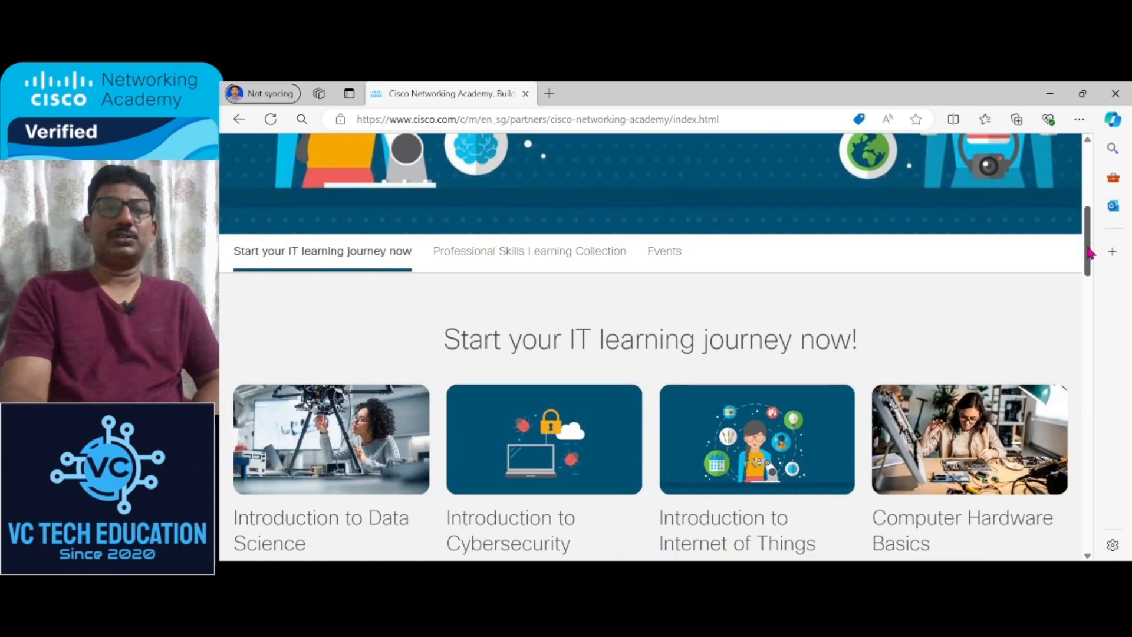
pyautogui.scroll(3)
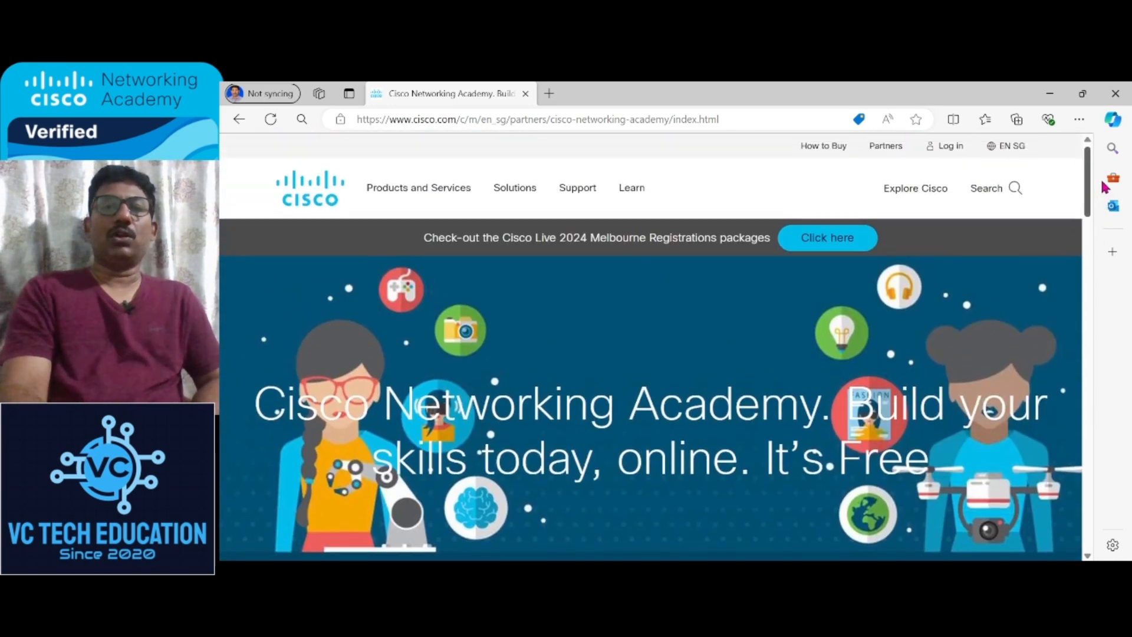
pyautogui.moveTo(364, 140)
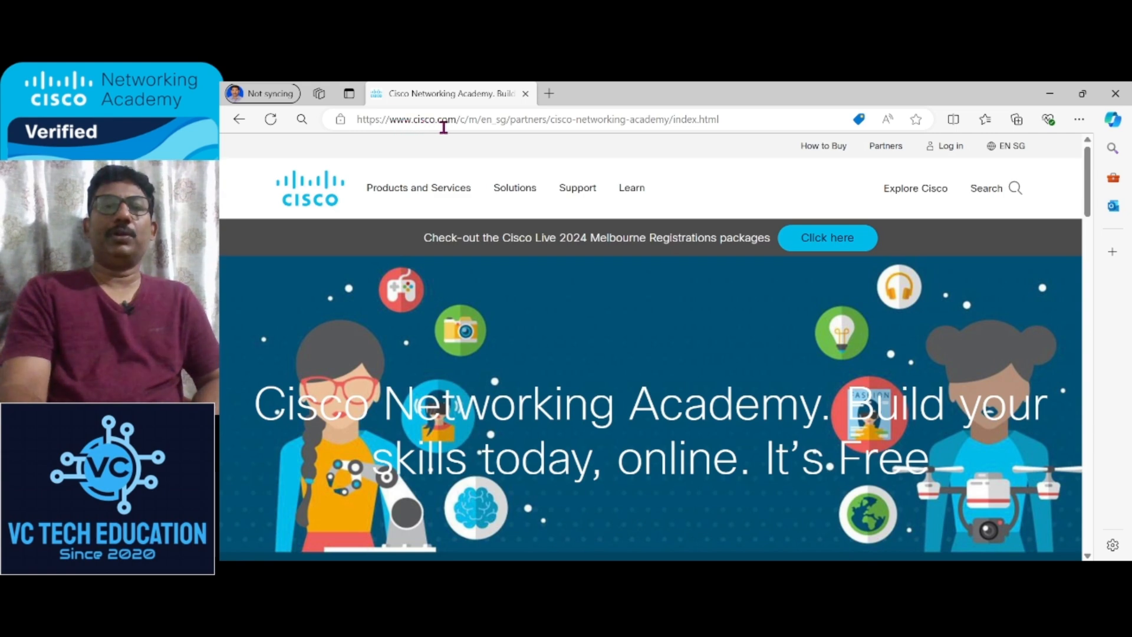
pyautogui.moveTo(504, 120)
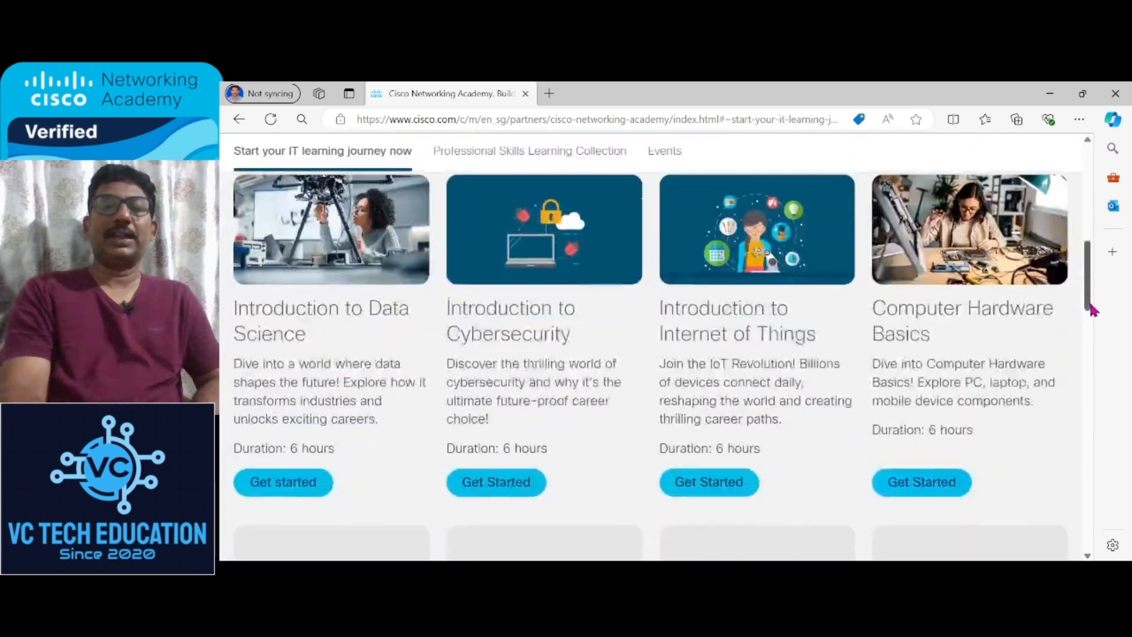
# Step: Open the Python Essentials 1 course page from its 'Get started' card
pyautogui.scroll(-3)
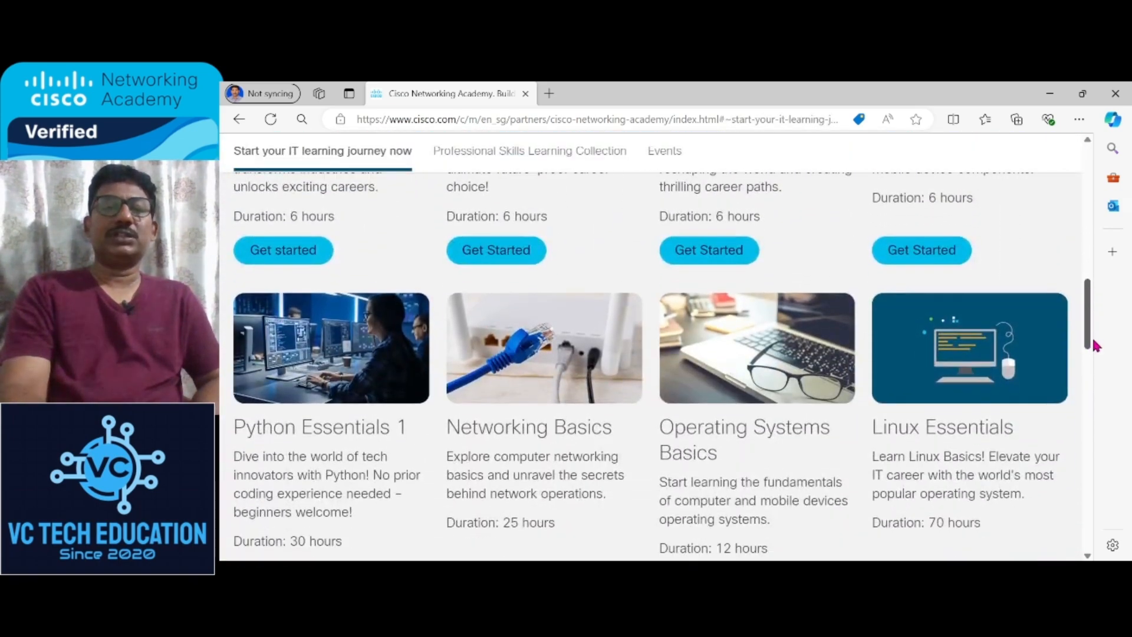
pyautogui.scroll(-3)
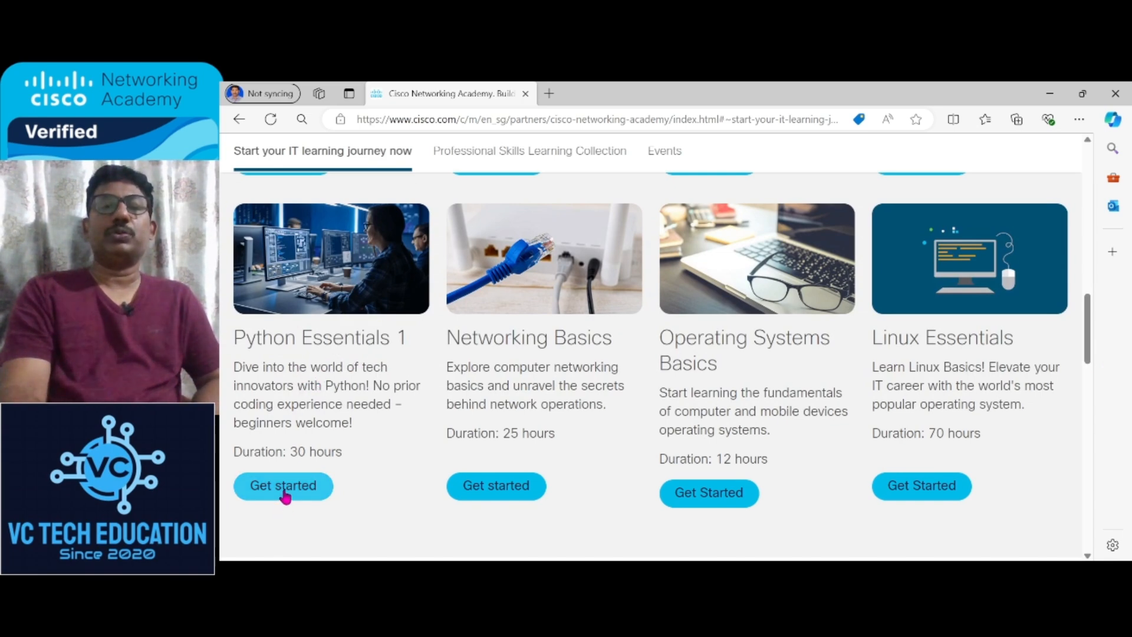
pyautogui.click(282, 484)
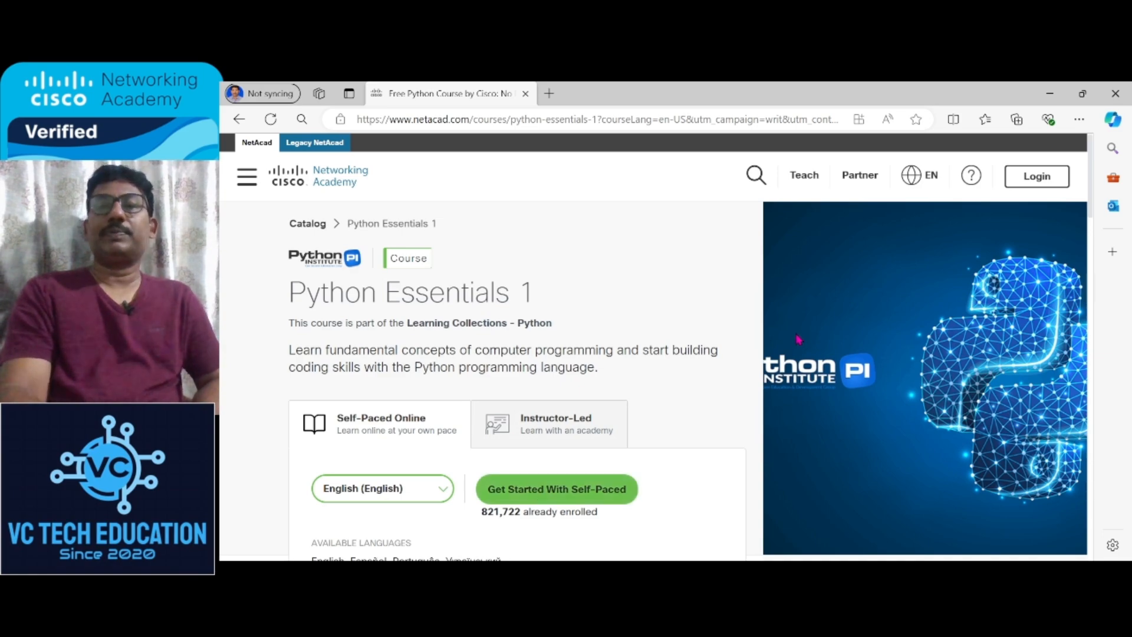
# Step: Scroll through the Python Essentials 1 overview: free, 30 hours, beginner, 30 labs, badges
pyautogui.scroll(-3)
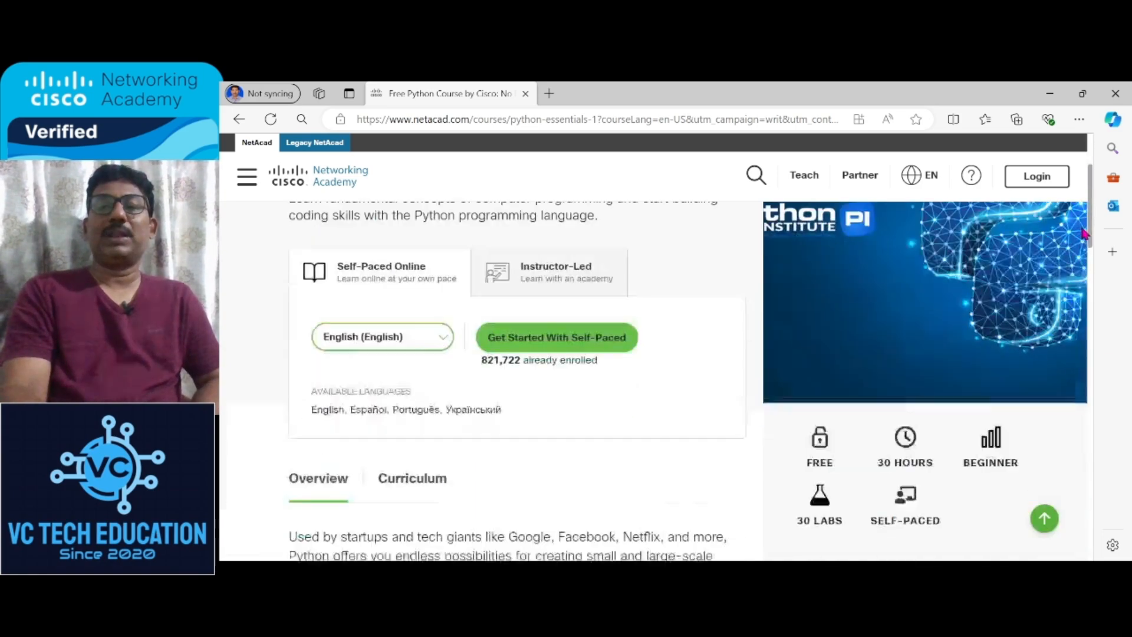
pyautogui.scroll(-3)
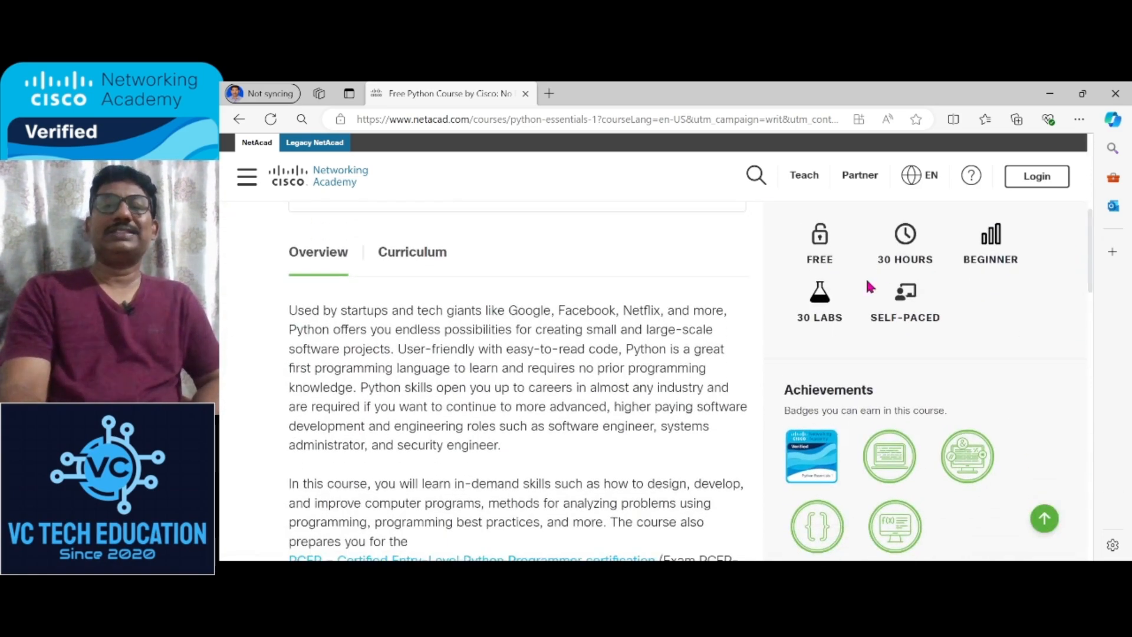
pyautogui.moveTo(913, 278)
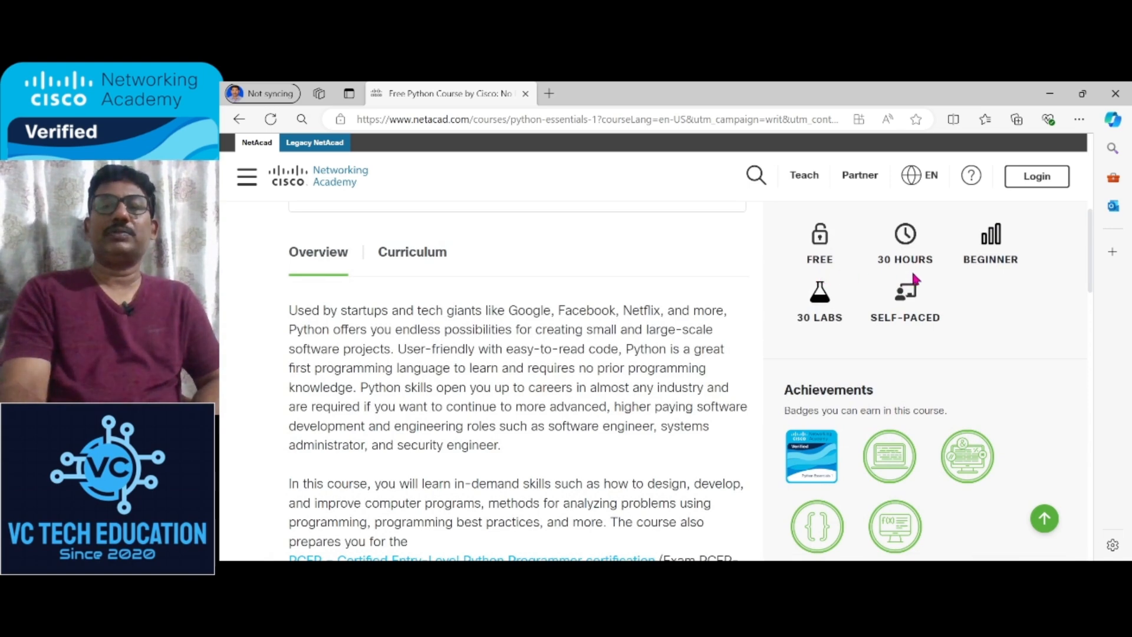
pyautogui.moveTo(848, 324)
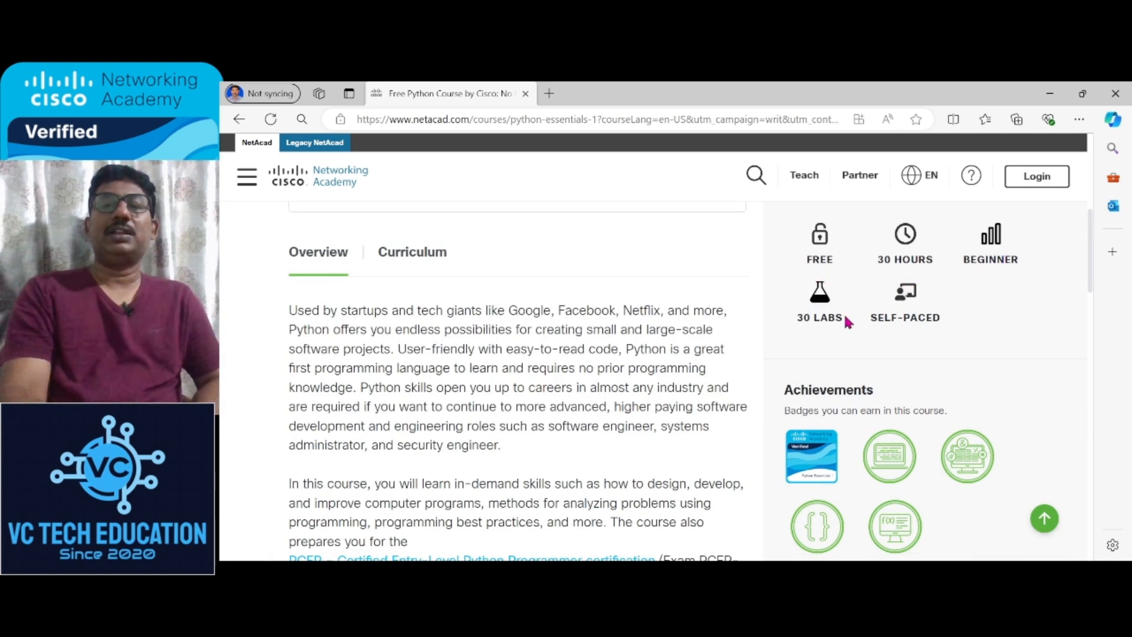
pyautogui.moveTo(842, 320)
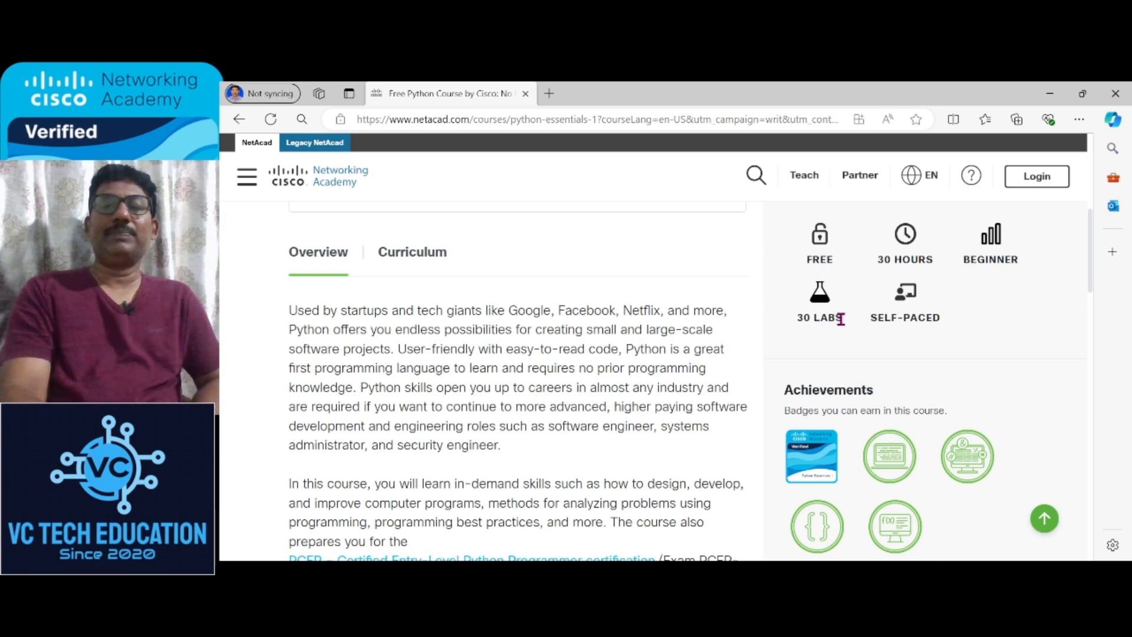
pyautogui.moveTo(917, 316)
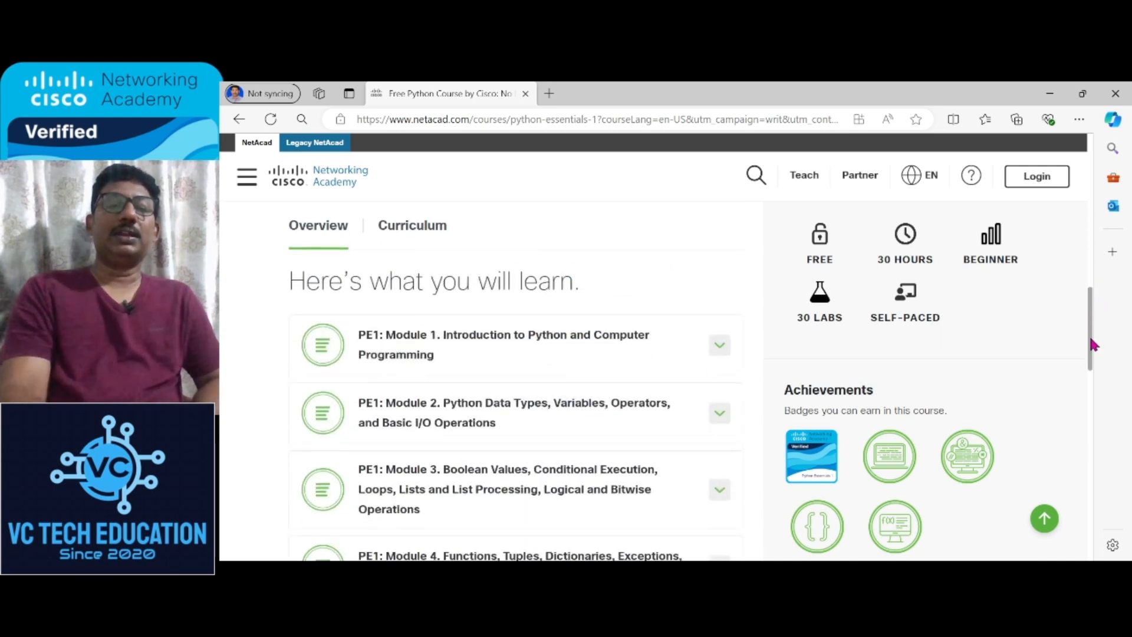
# Step: Review the Curriculum: four modules, PE1 Course Final Exam and PCEP certification exam
pyautogui.click(412, 225)
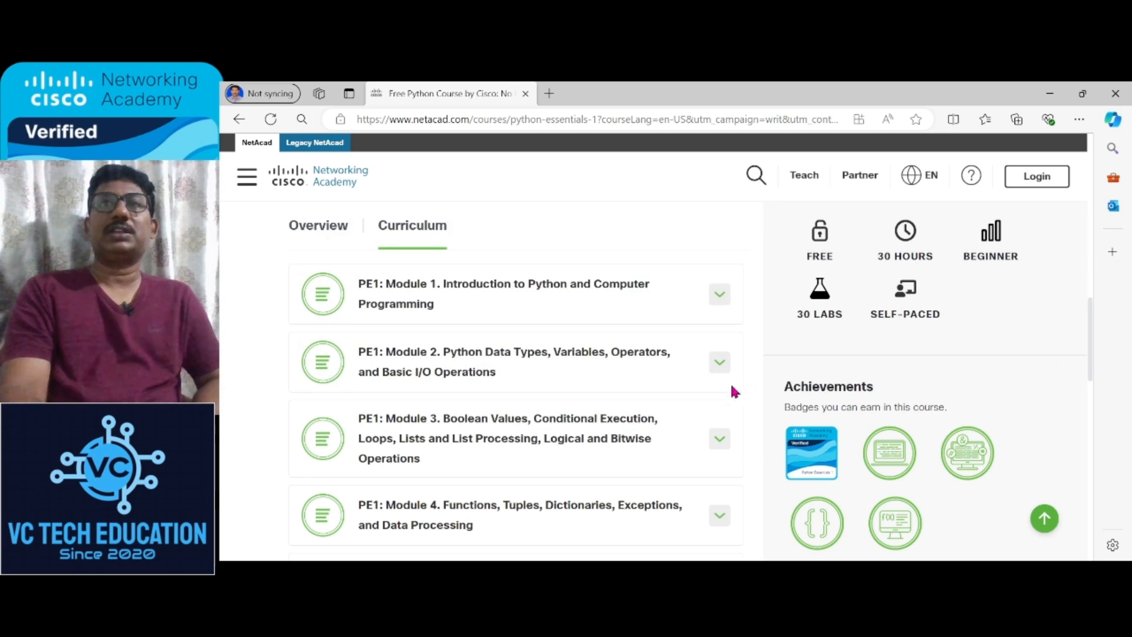
pyautogui.moveTo(566, 328)
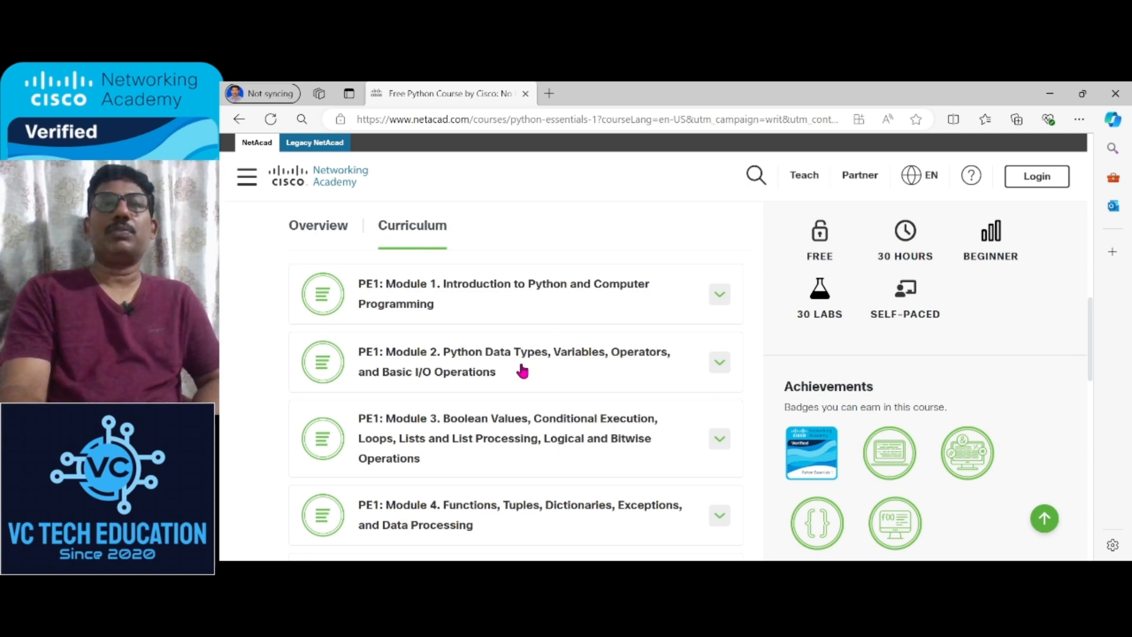
pyautogui.moveTo(909, 311)
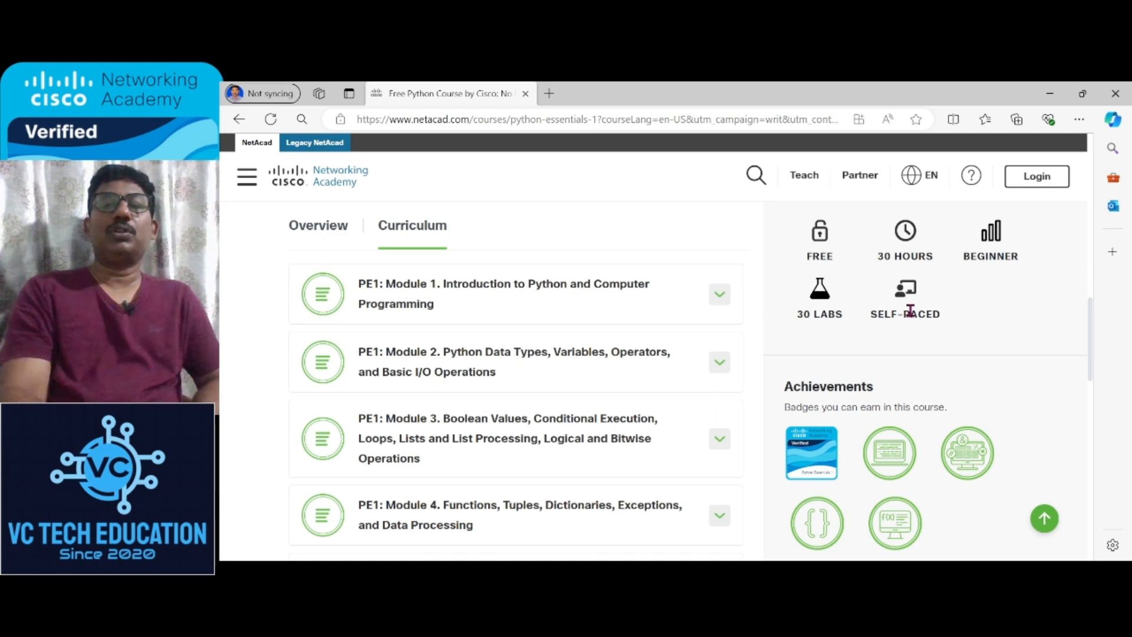
pyautogui.moveTo(1090, 326)
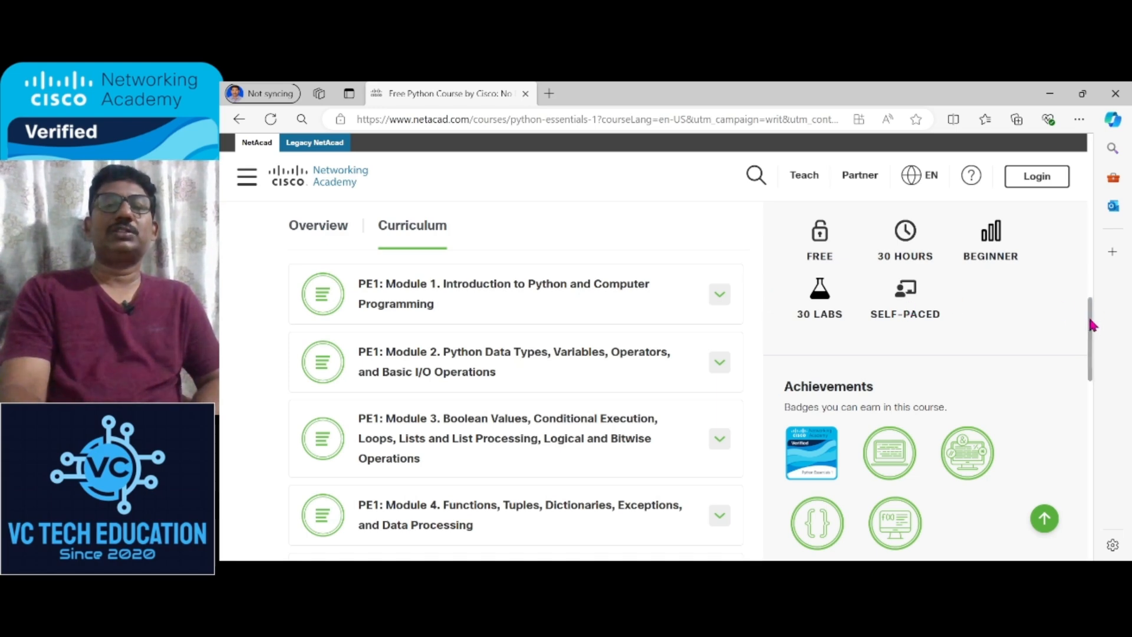
pyautogui.scroll(-3)
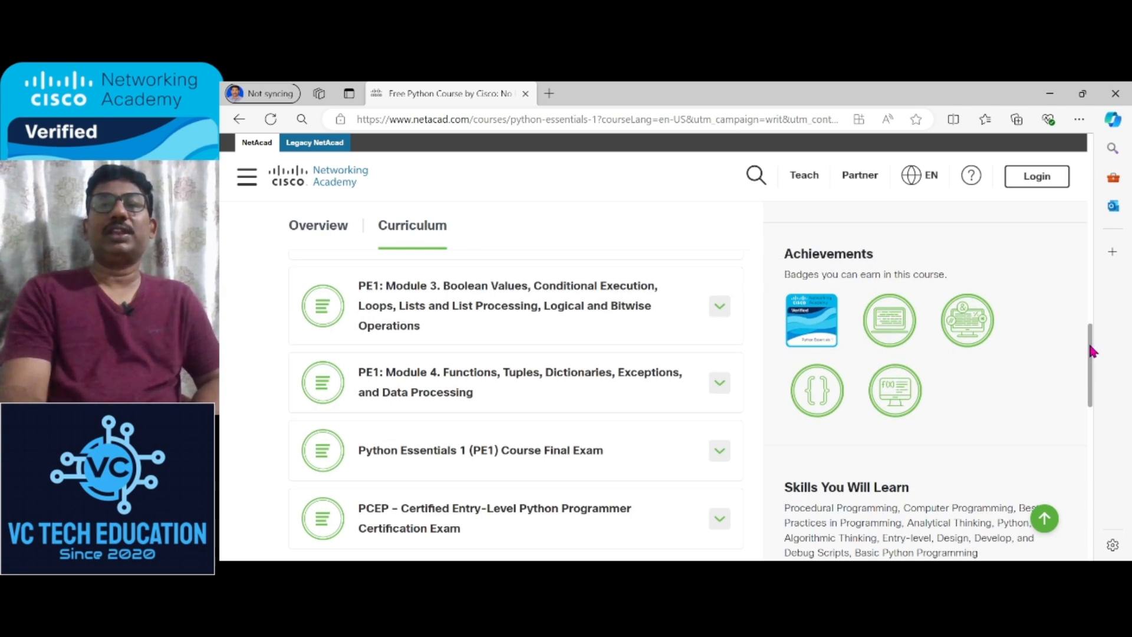
pyautogui.scroll(-3)
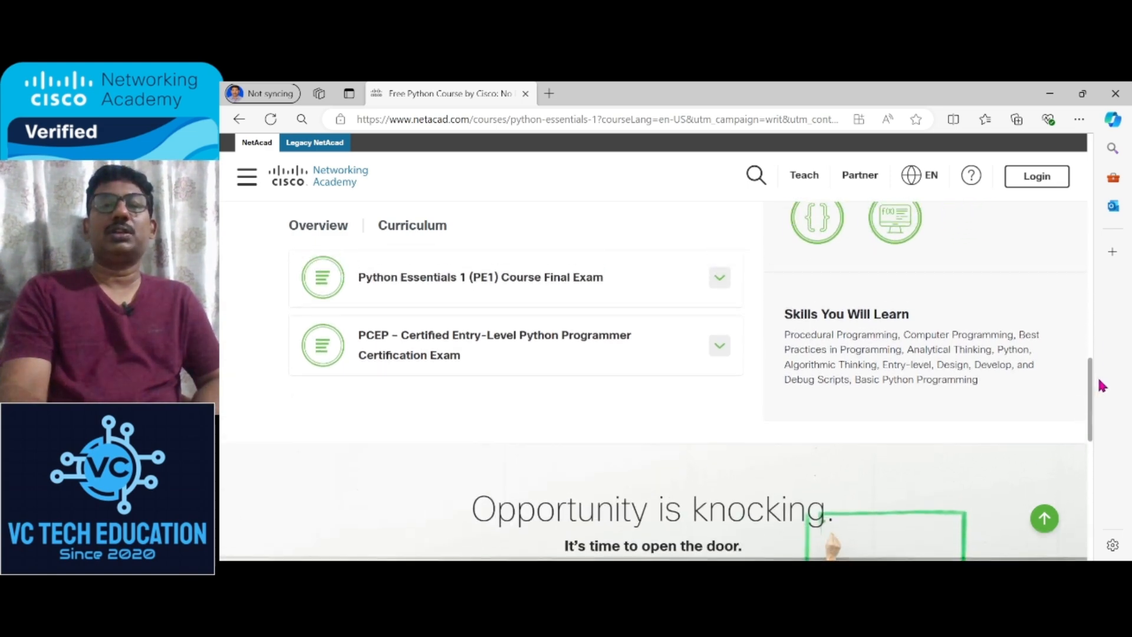
pyautogui.scroll(-3)
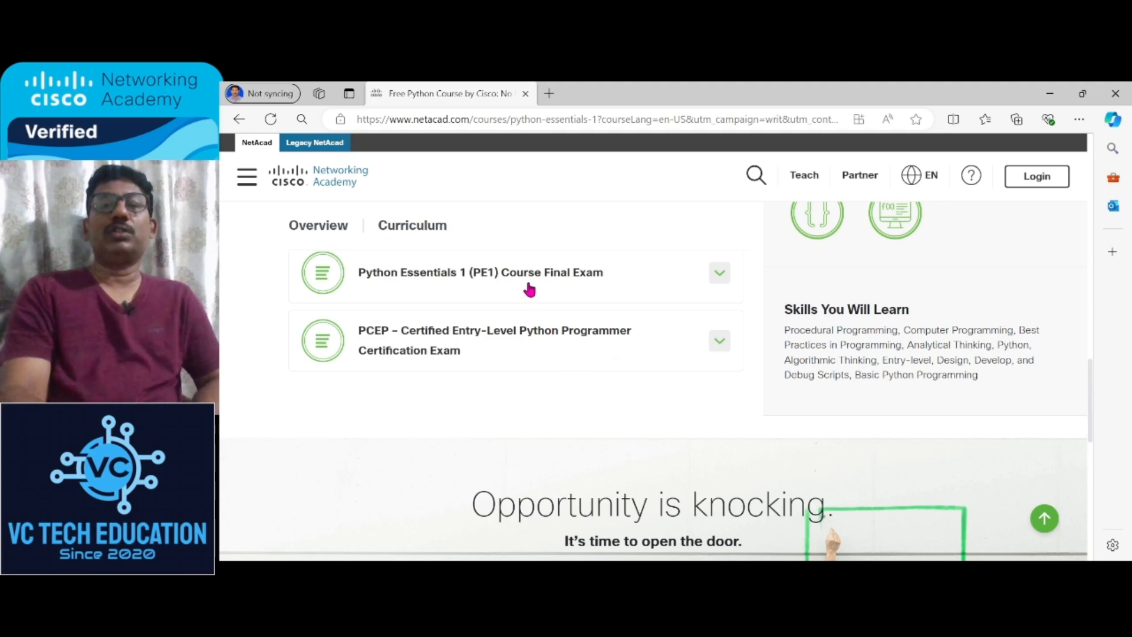
pyautogui.moveTo(445, 347)
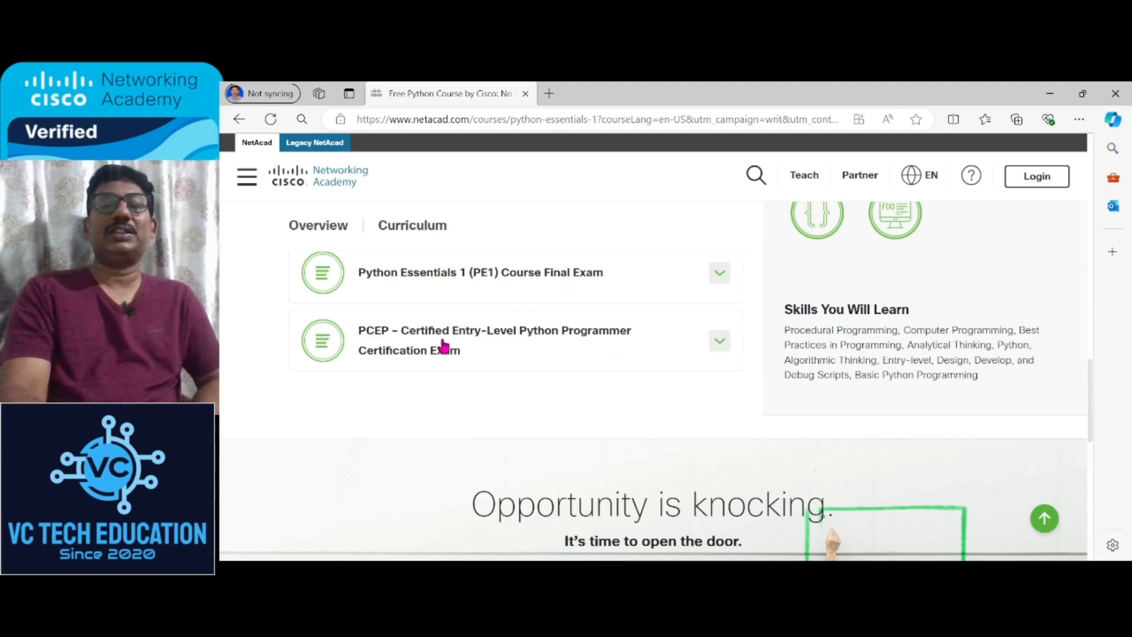
pyautogui.moveTo(548, 348)
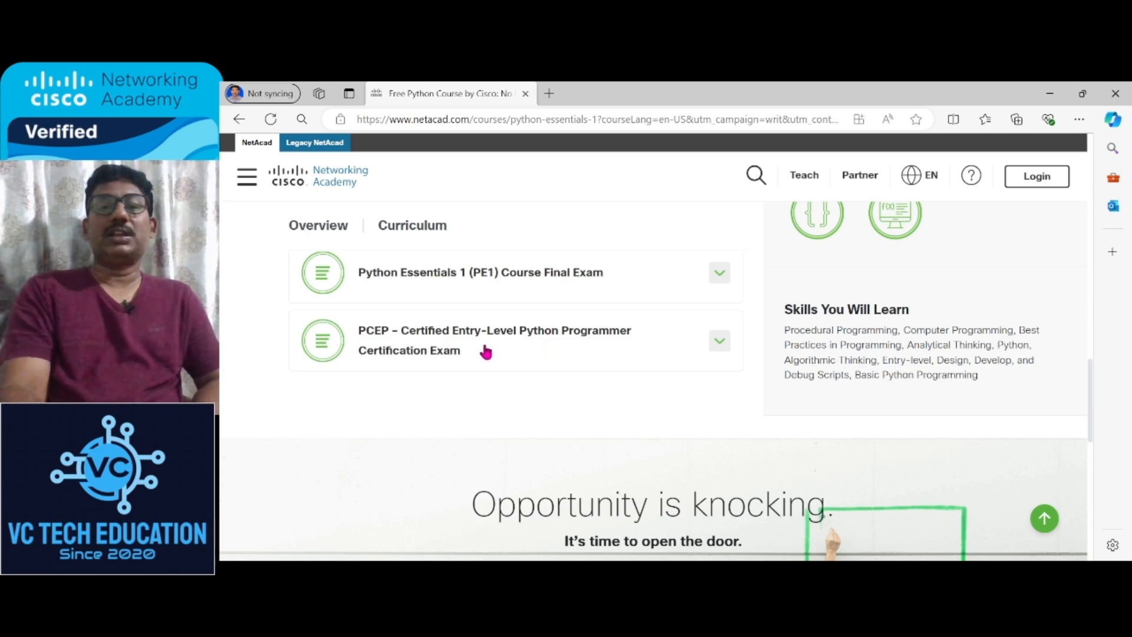
pyautogui.moveTo(472, 359)
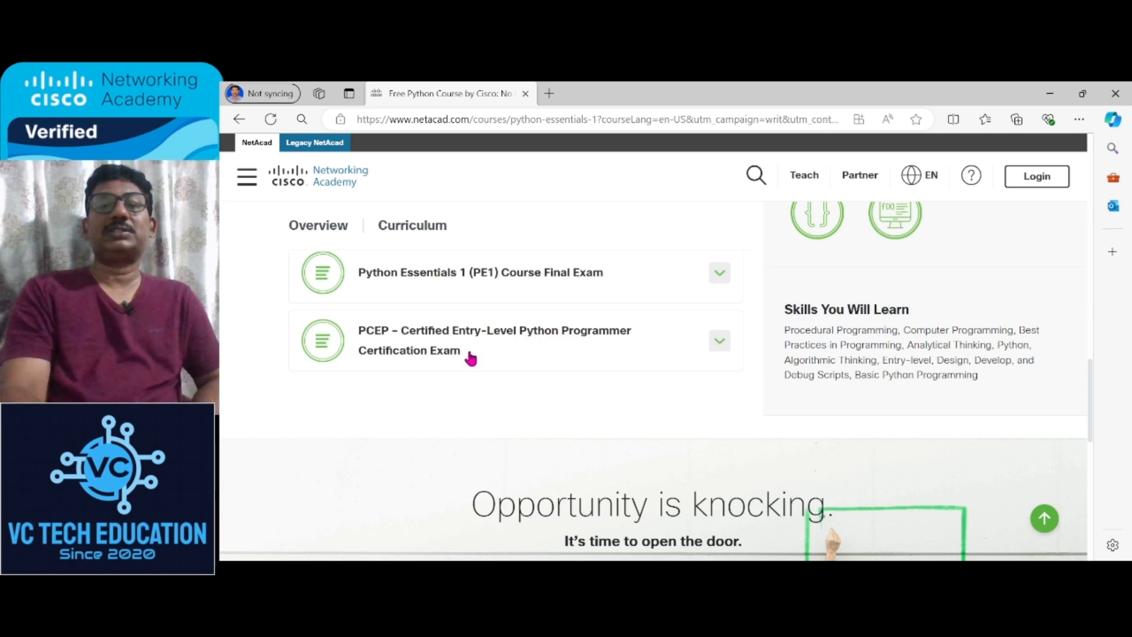
pyautogui.moveTo(596, 353)
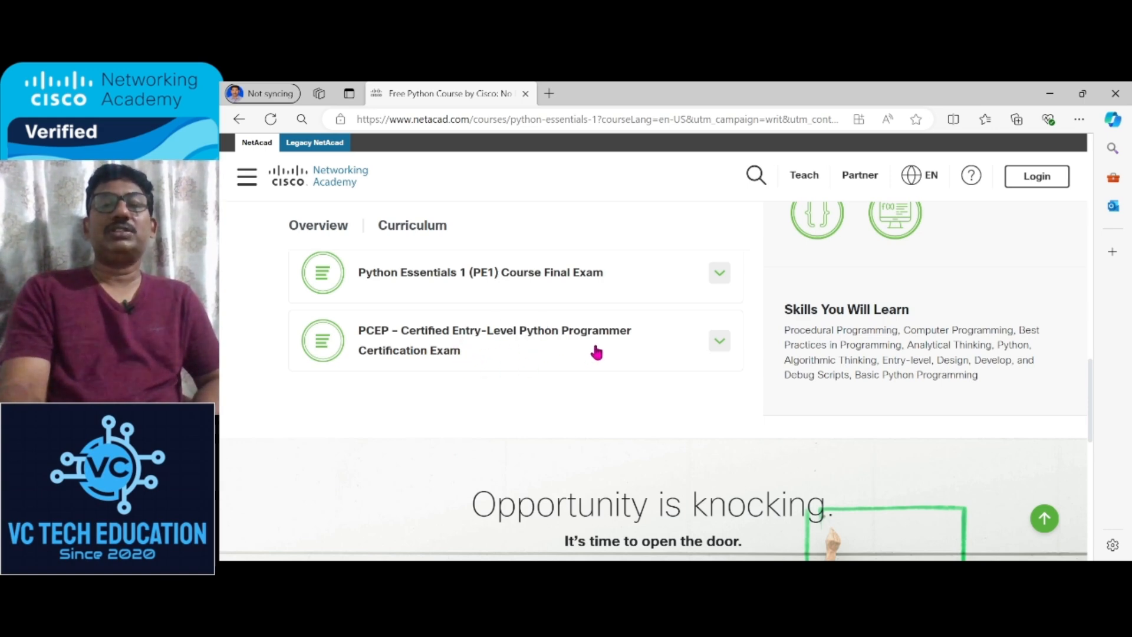
pyautogui.moveTo(1097, 412)
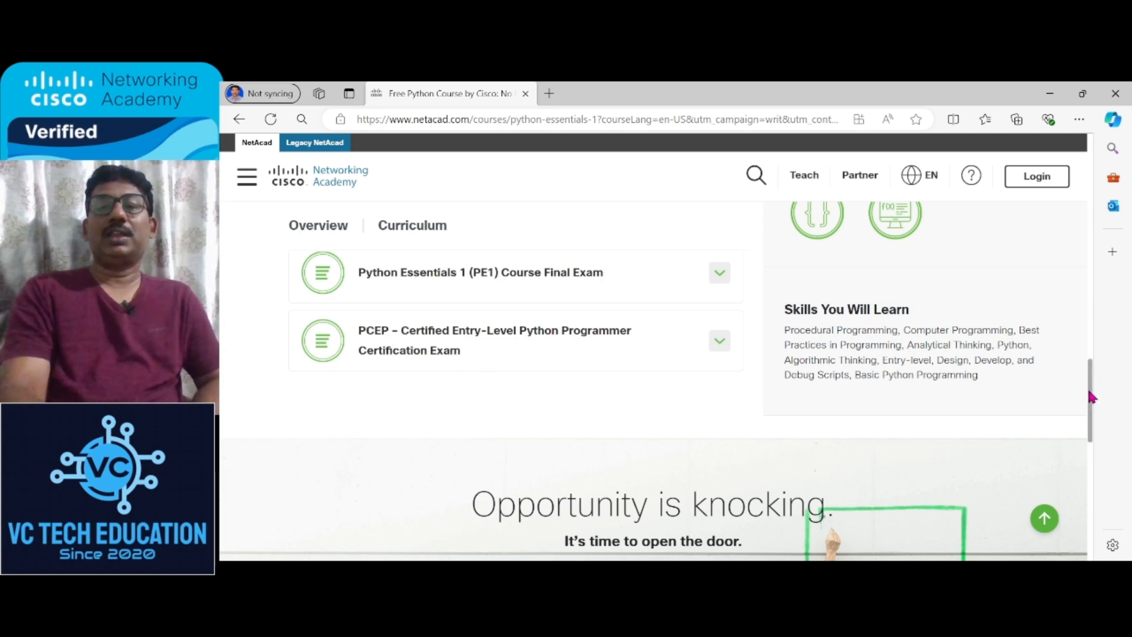
# Step: Open the Python Essentials 1 badge details from the Achievements section
pyautogui.click(412, 225)
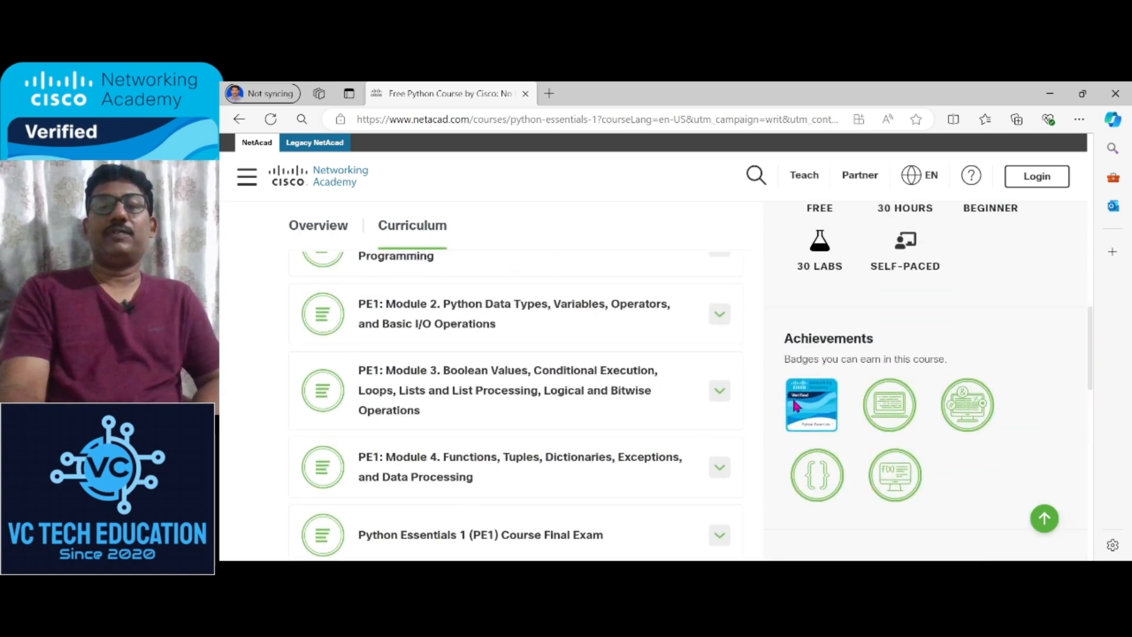
pyautogui.click(812, 404)
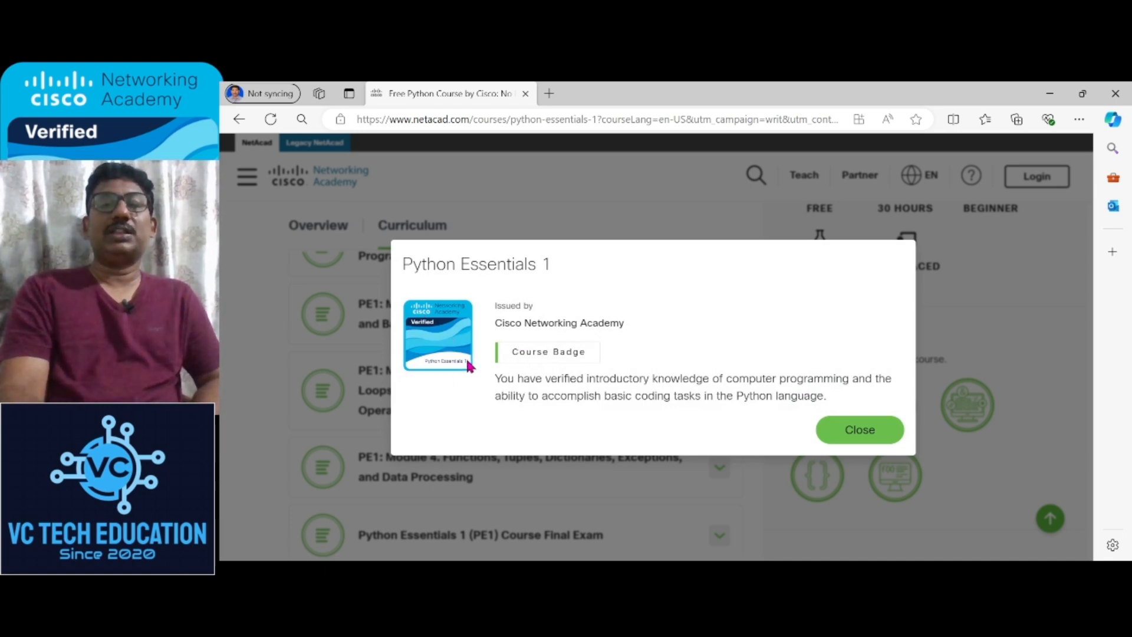
pyautogui.moveTo(653, 353)
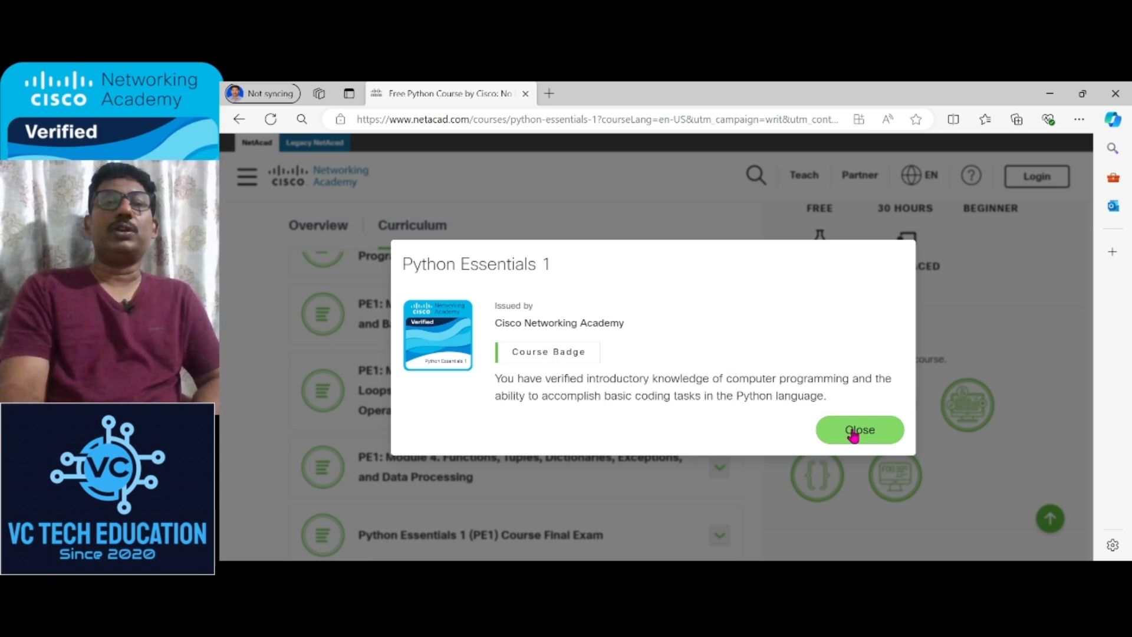
pyautogui.moveTo(1000, 192)
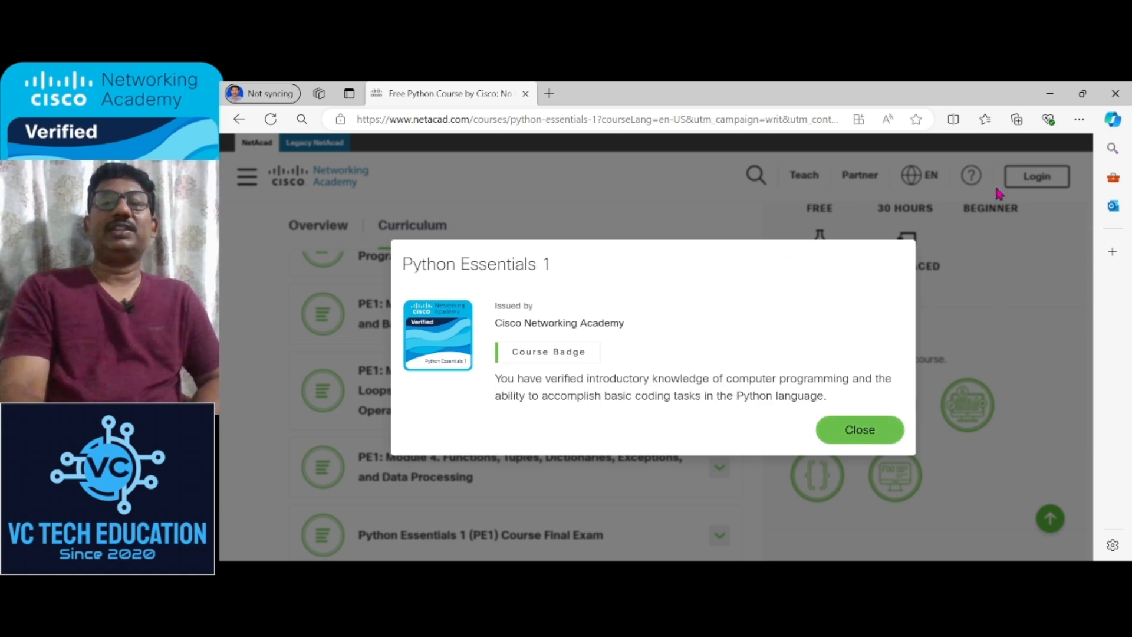
pyautogui.moveTo(1040, 186)
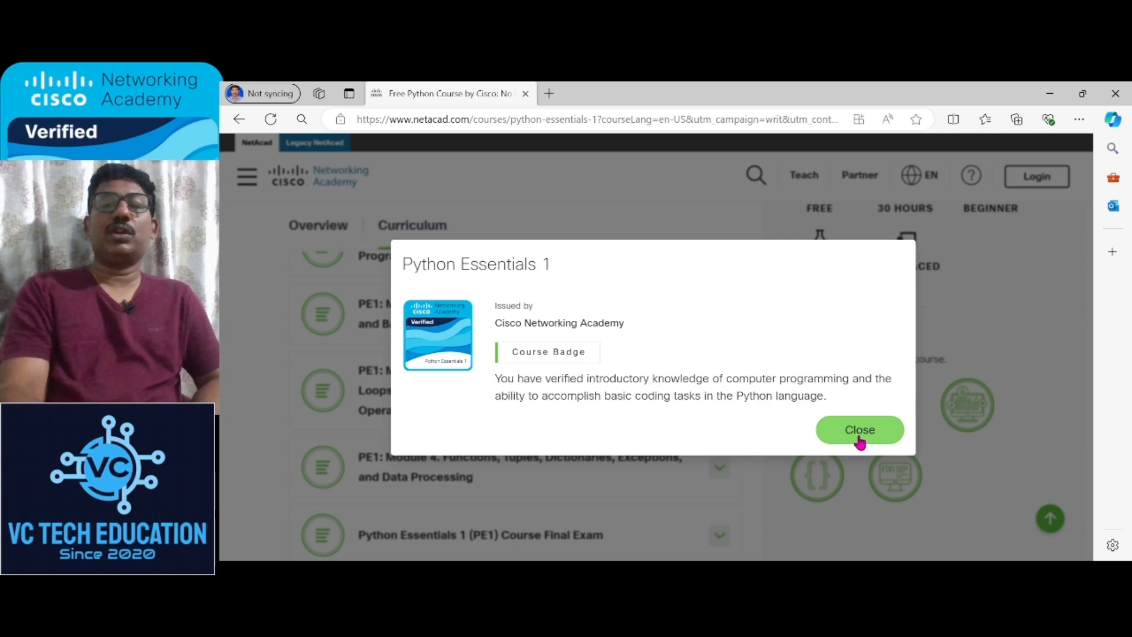
# Step: Close the badge pop-up and go to the Networking Academy login page
pyautogui.click(860, 430)
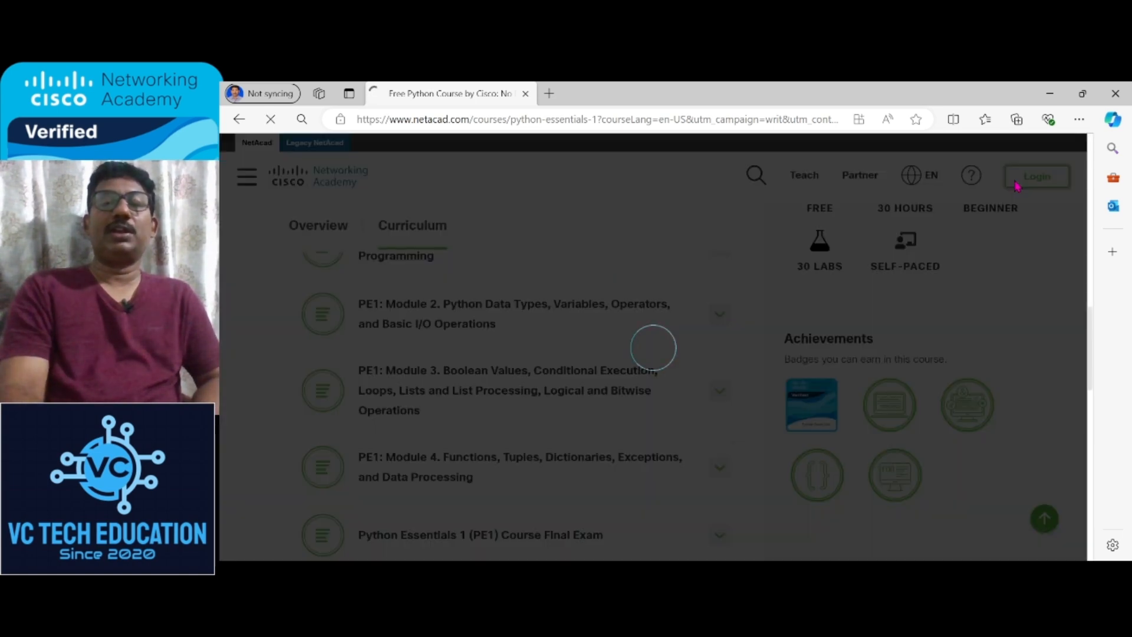
pyautogui.click(1035, 176)
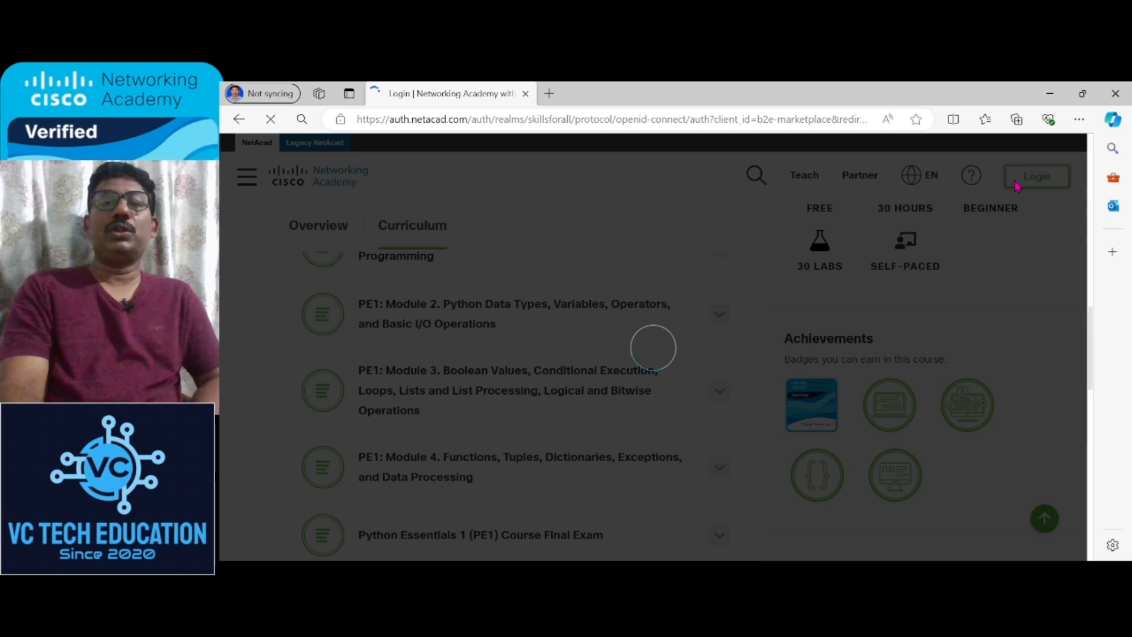
pyautogui.click(1036, 176)
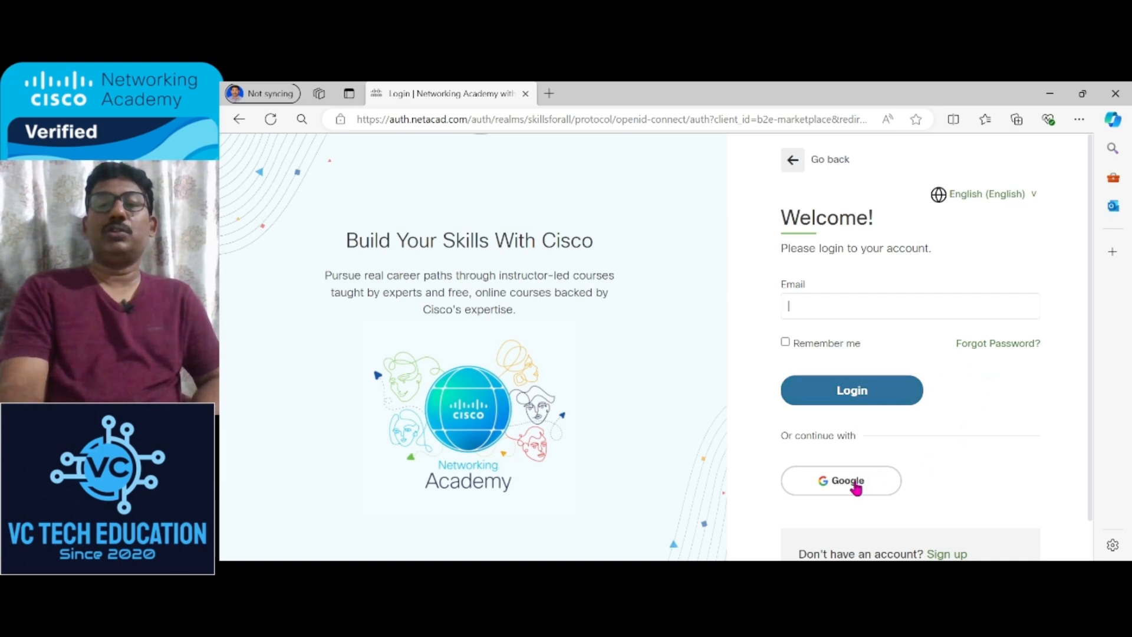
pyautogui.scroll(-3)
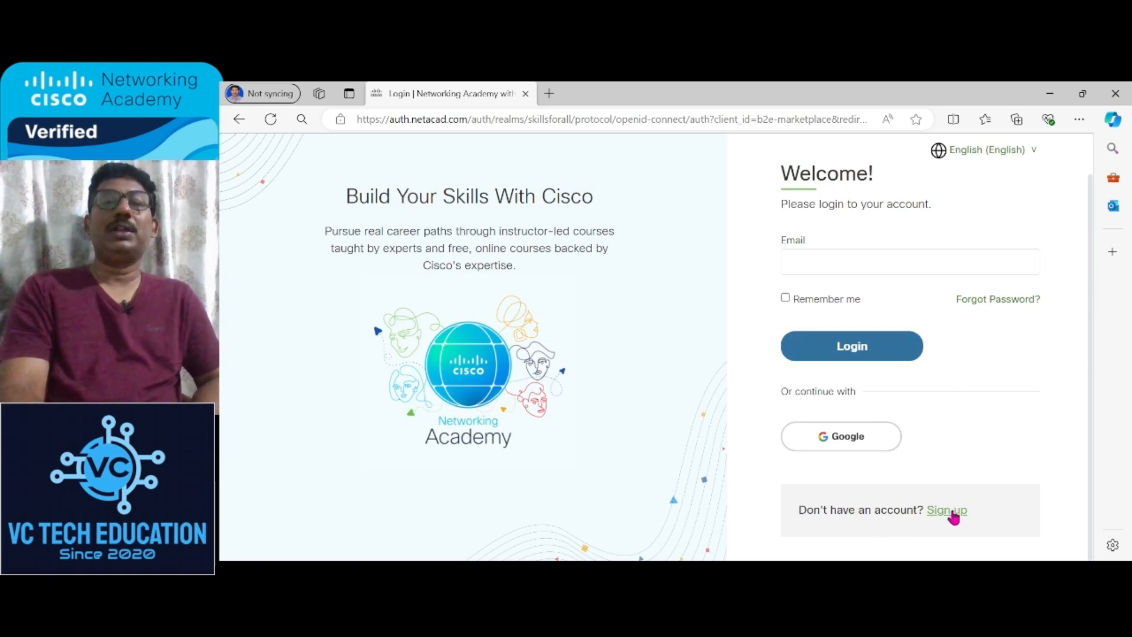
# Step: Start a new account via the Sign up link on the login page
pyautogui.click(947, 509)
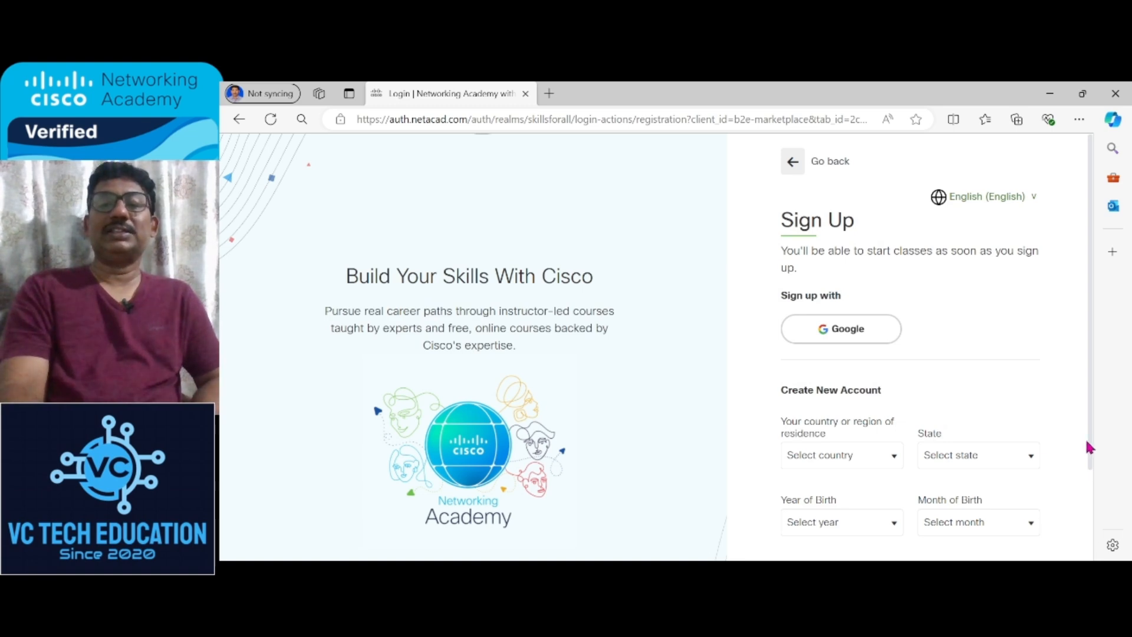
pyautogui.moveTo(1048, 411)
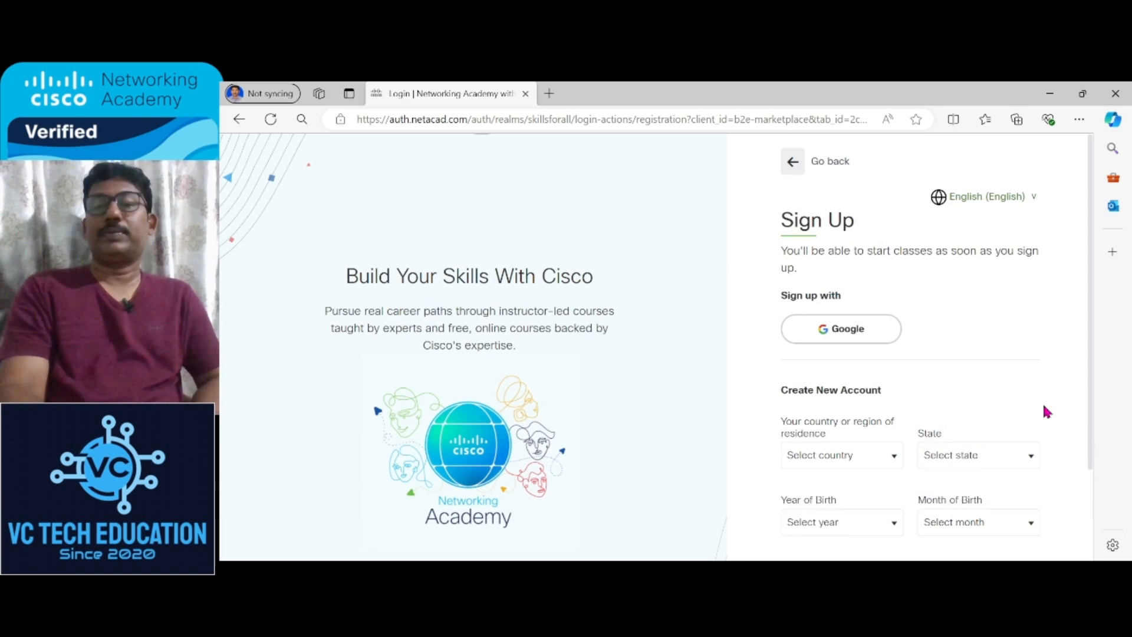
pyautogui.moveTo(1096, 430)
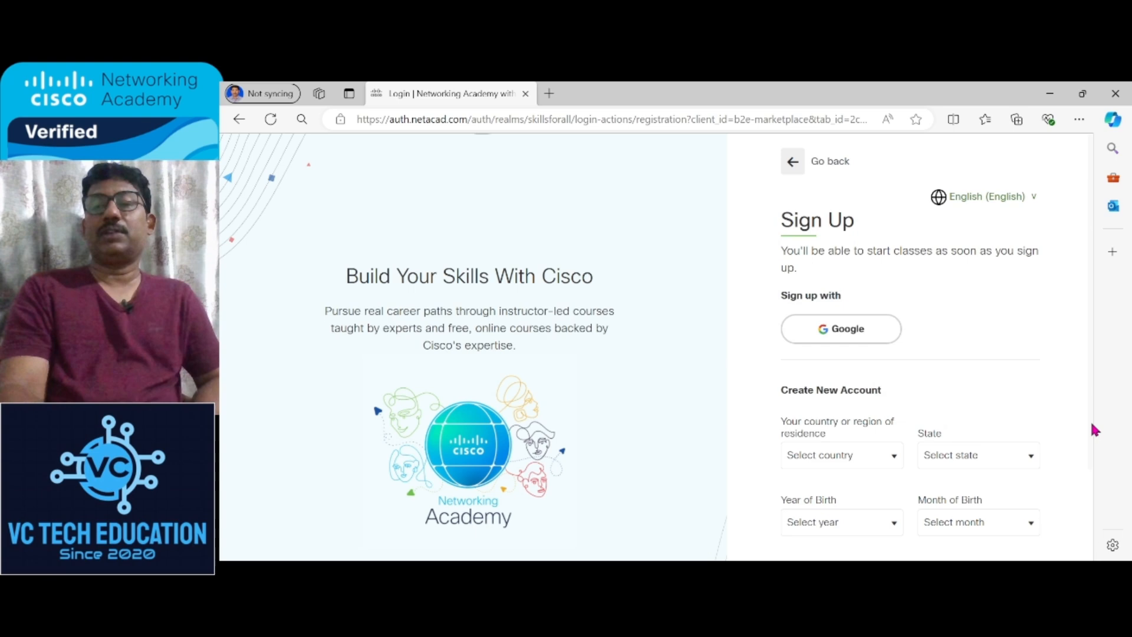
# Step: Set the sign-up country of residence to India and state to Telangana
pyautogui.scroll(-3)
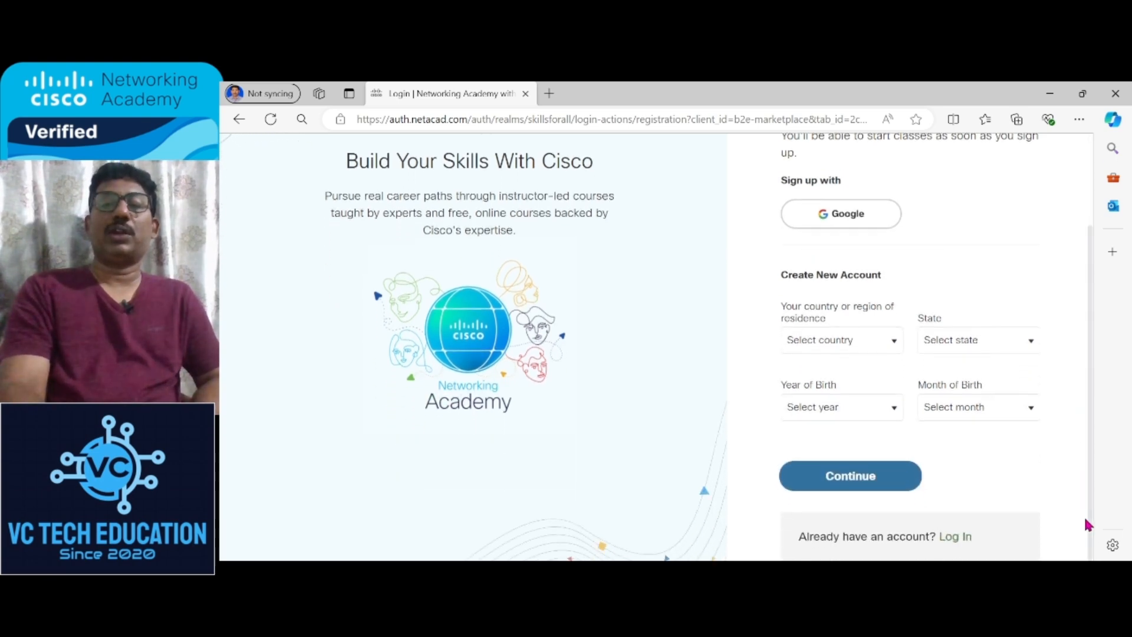
pyautogui.click(841, 340)
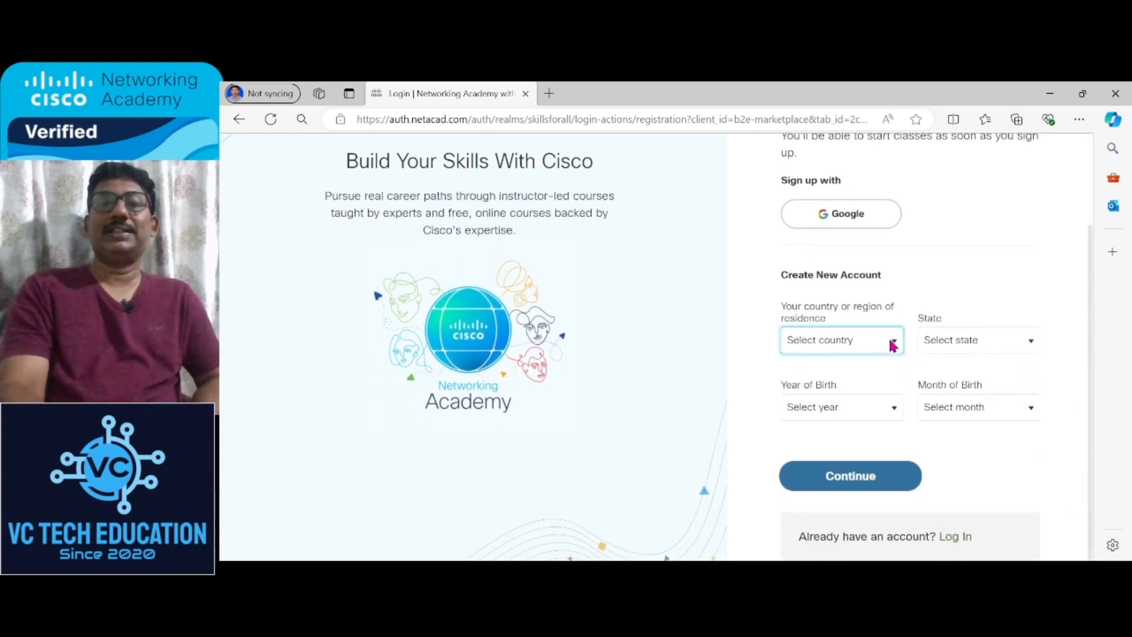
pyautogui.click(841, 340)
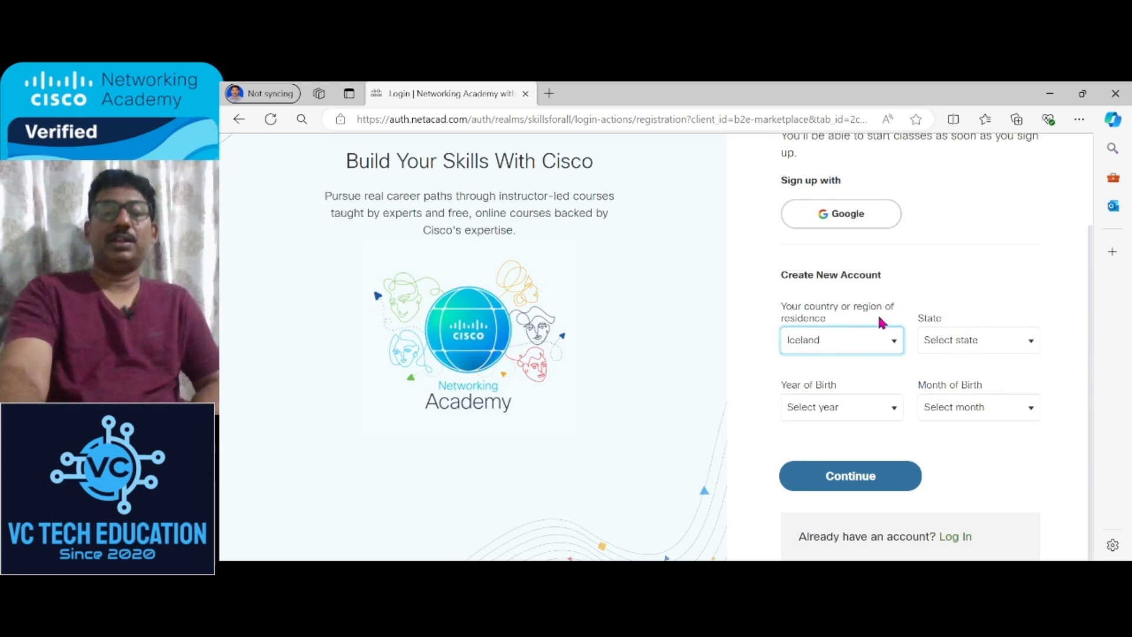
pyautogui.click(841, 340)
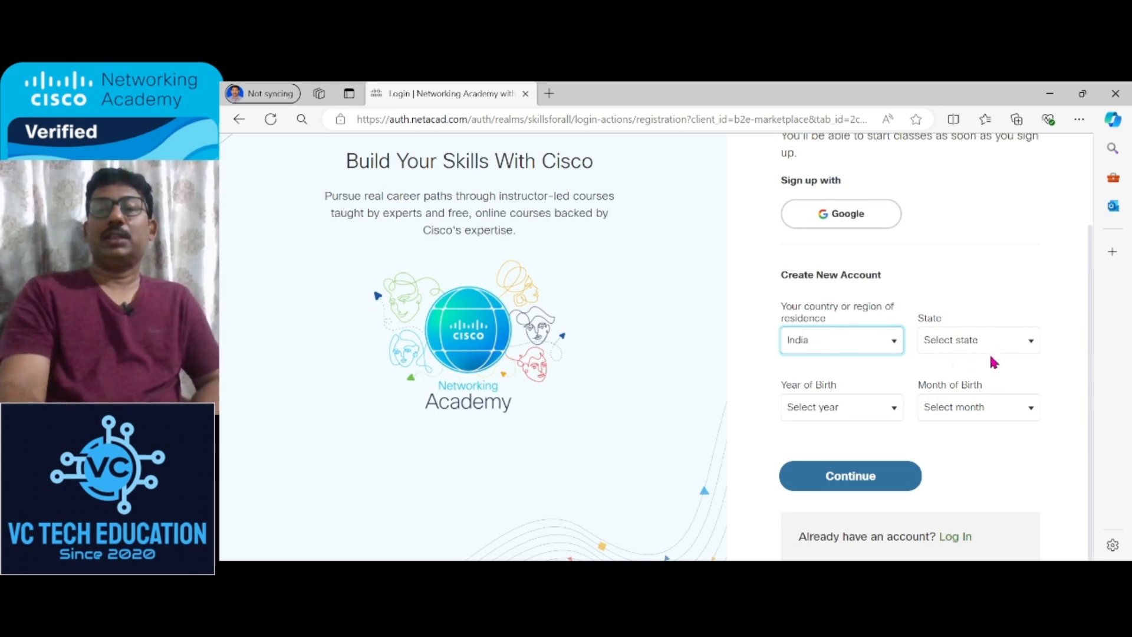
pyautogui.click(978, 339)
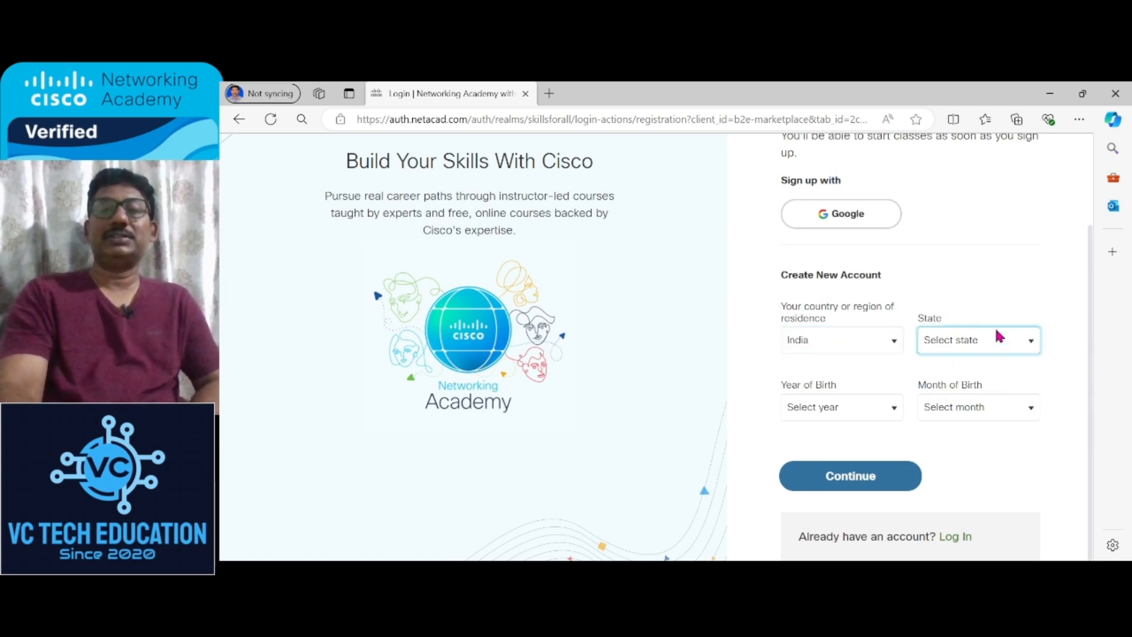
pyautogui.click(977, 340)
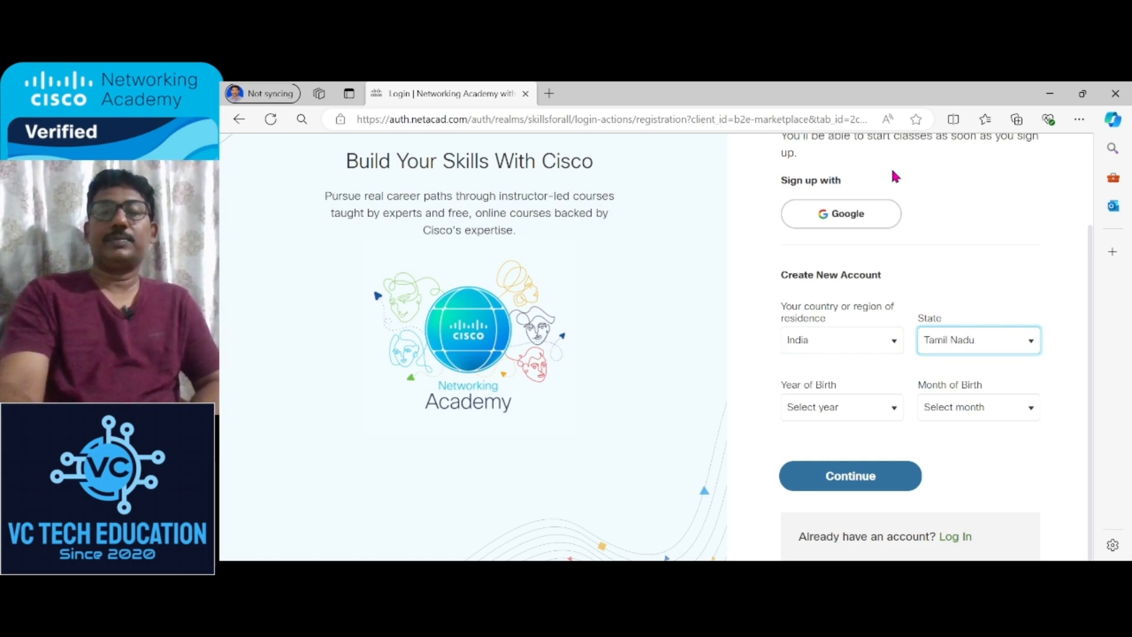
pyautogui.click(978, 340)
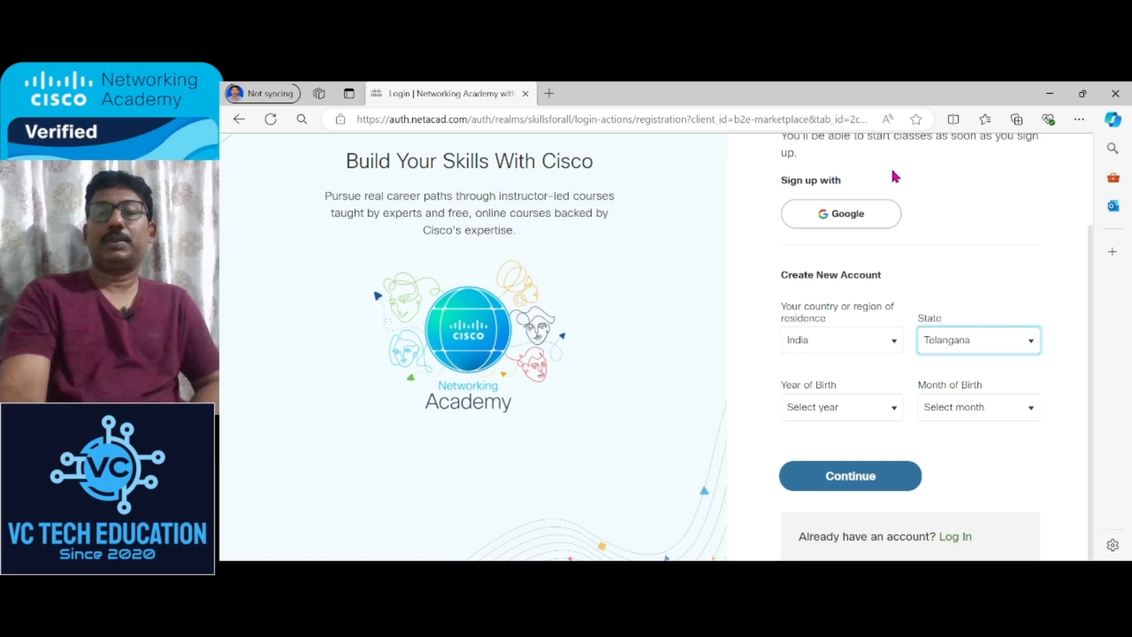
# Step: Set year of birth to 2000 and month of birth to August
pyautogui.click(842, 407)
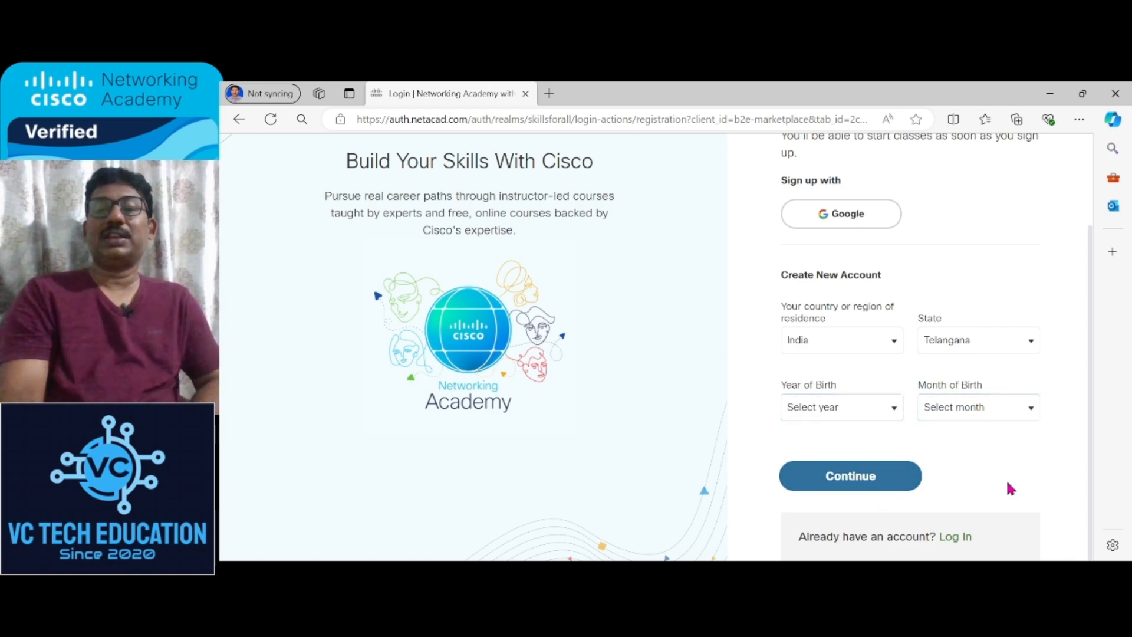
pyautogui.moveTo(955, 339)
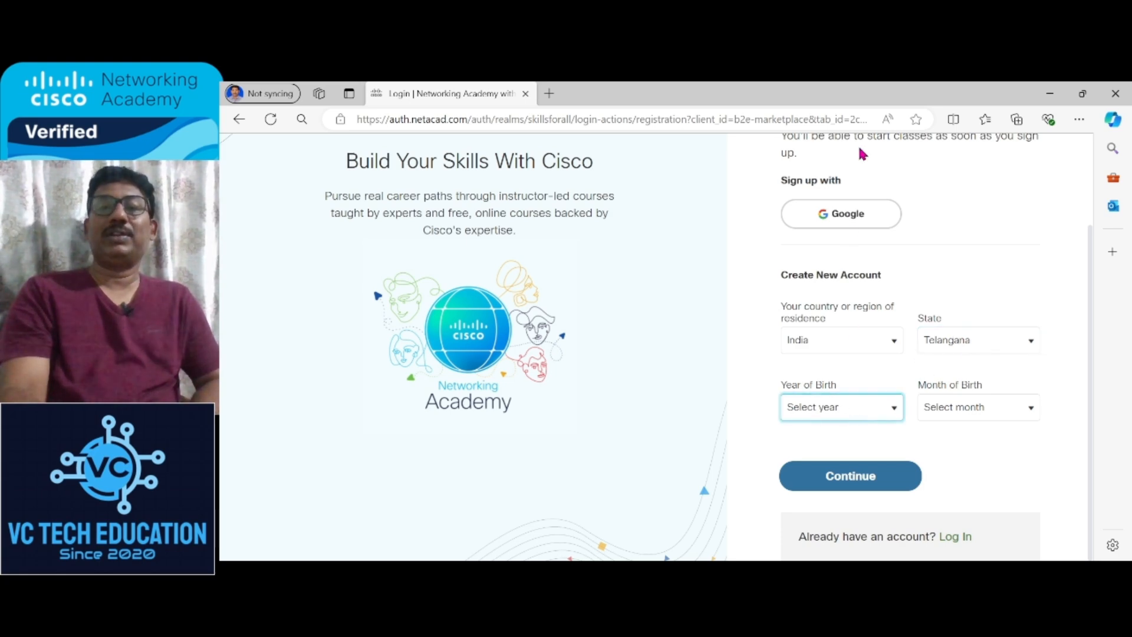
pyautogui.moveTo(837, 372)
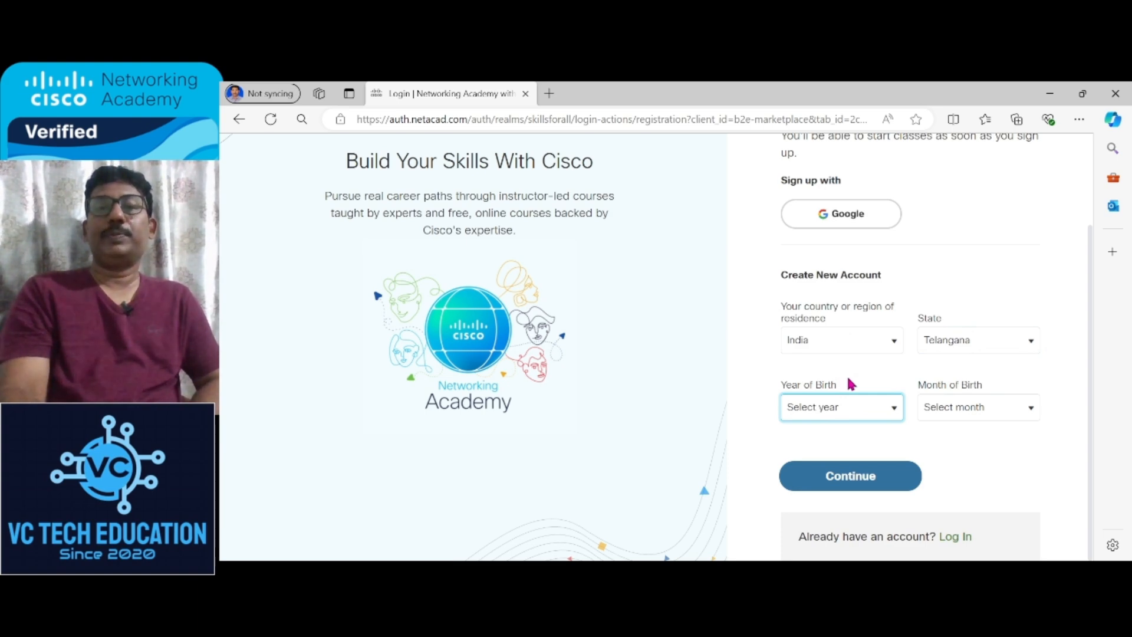
pyautogui.click(841, 407)
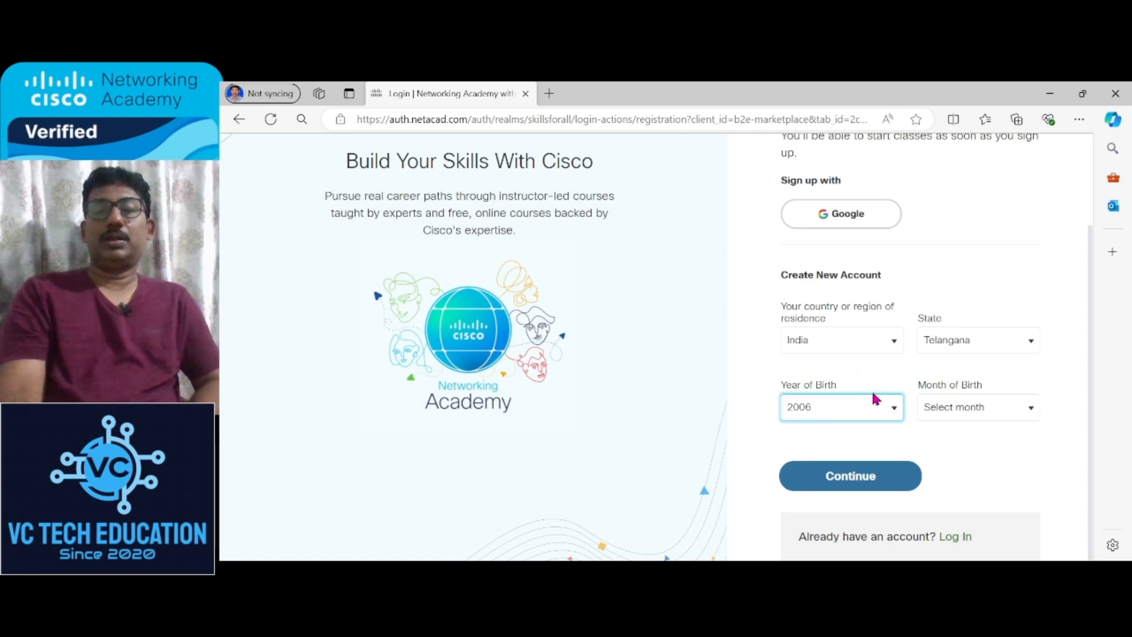
pyautogui.click(841, 407)
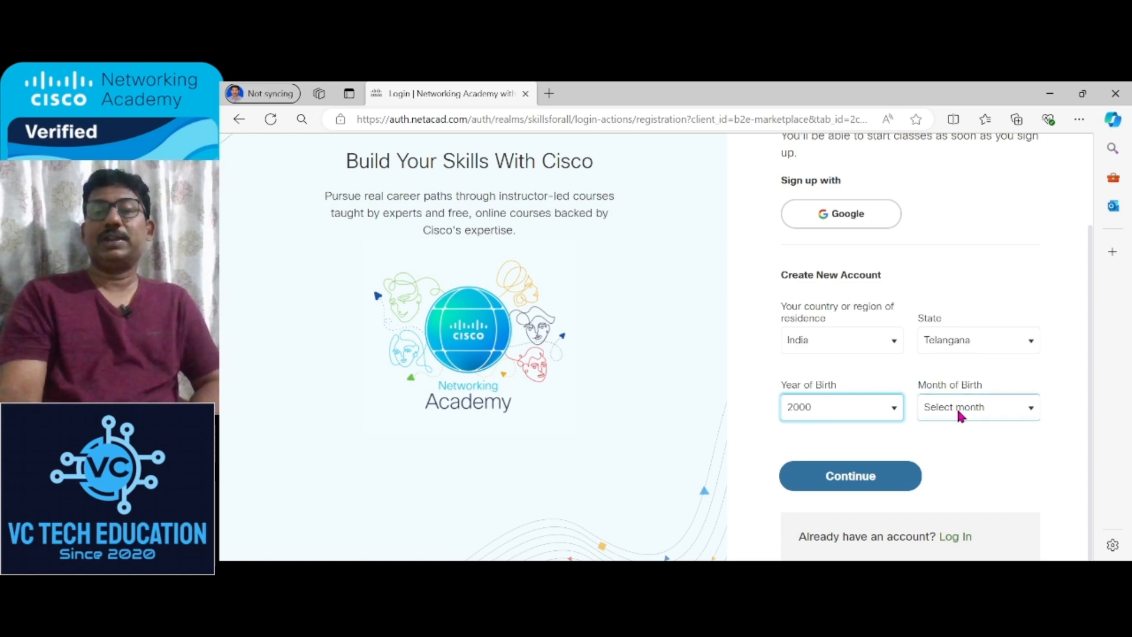
pyautogui.click(978, 407)
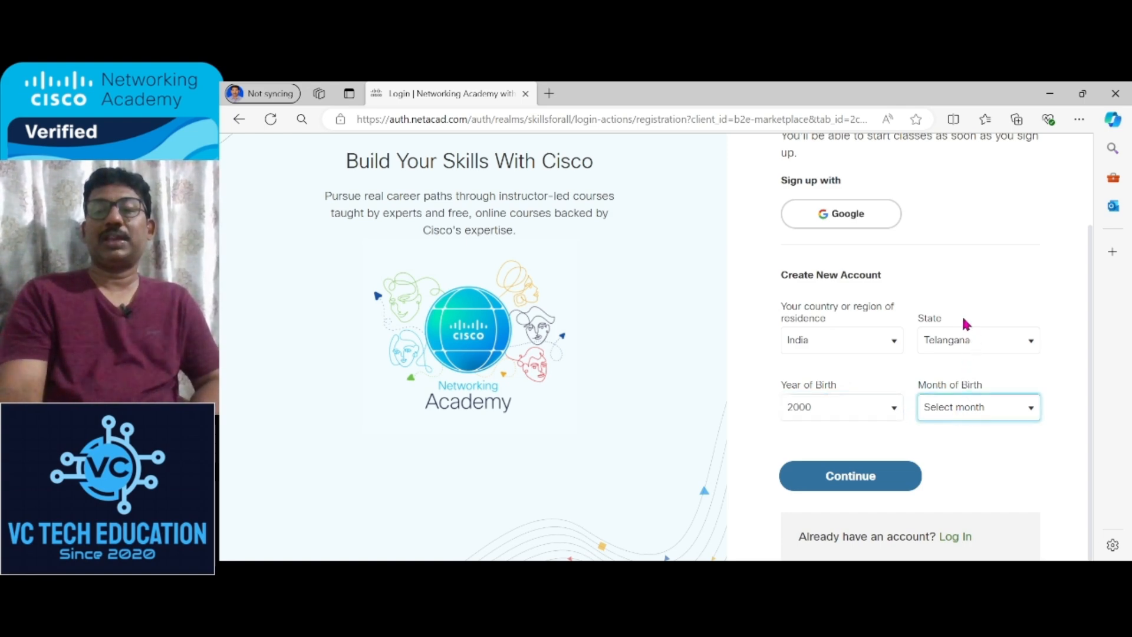
pyautogui.click(978, 407)
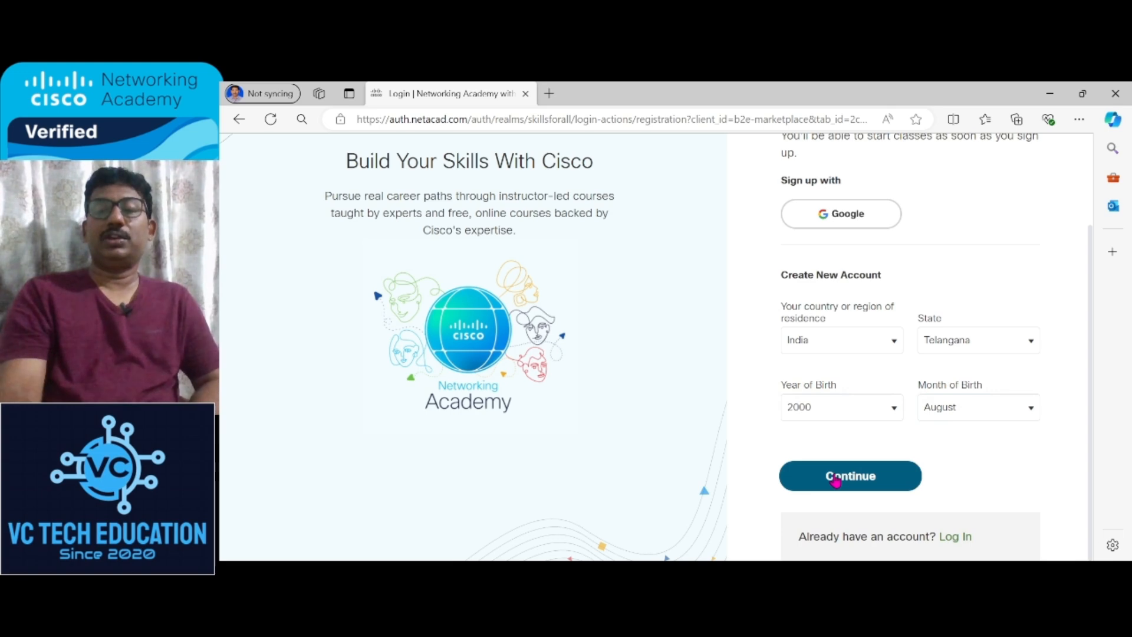
# Step: Continue to the name/email/password fields, then go back to the login page
pyautogui.click(851, 475)
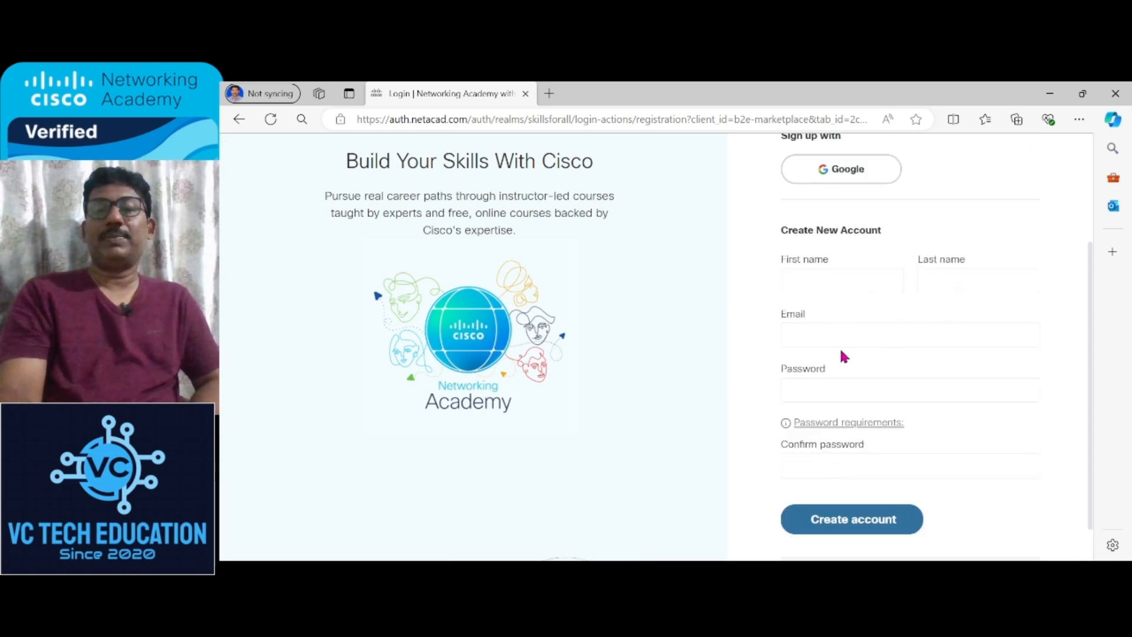
pyautogui.moveTo(830, 534)
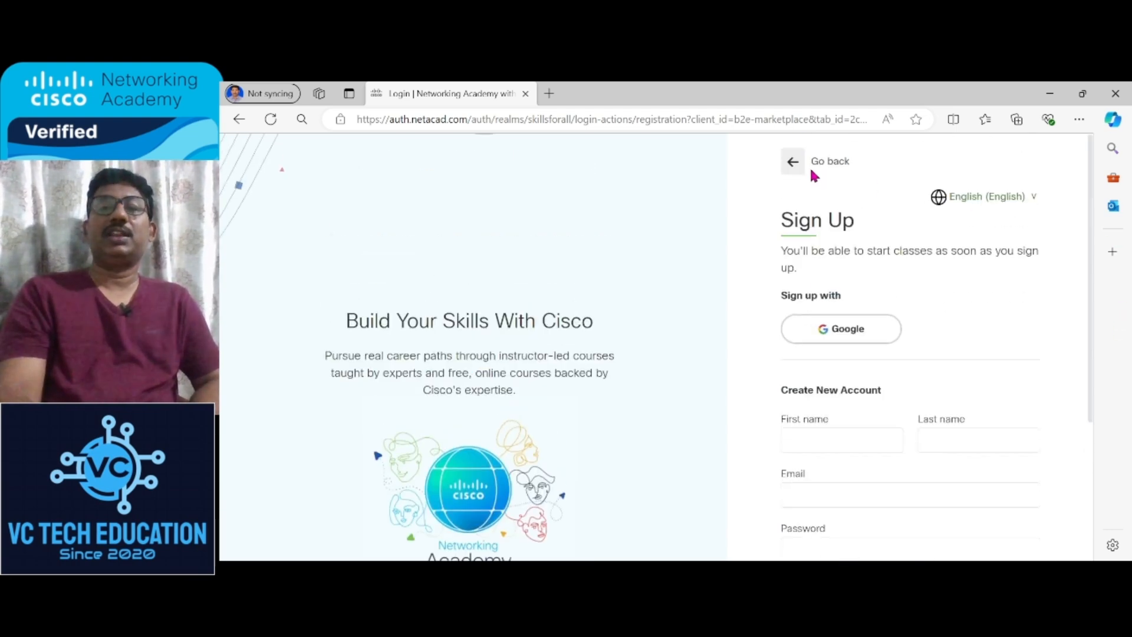
pyautogui.click(793, 161)
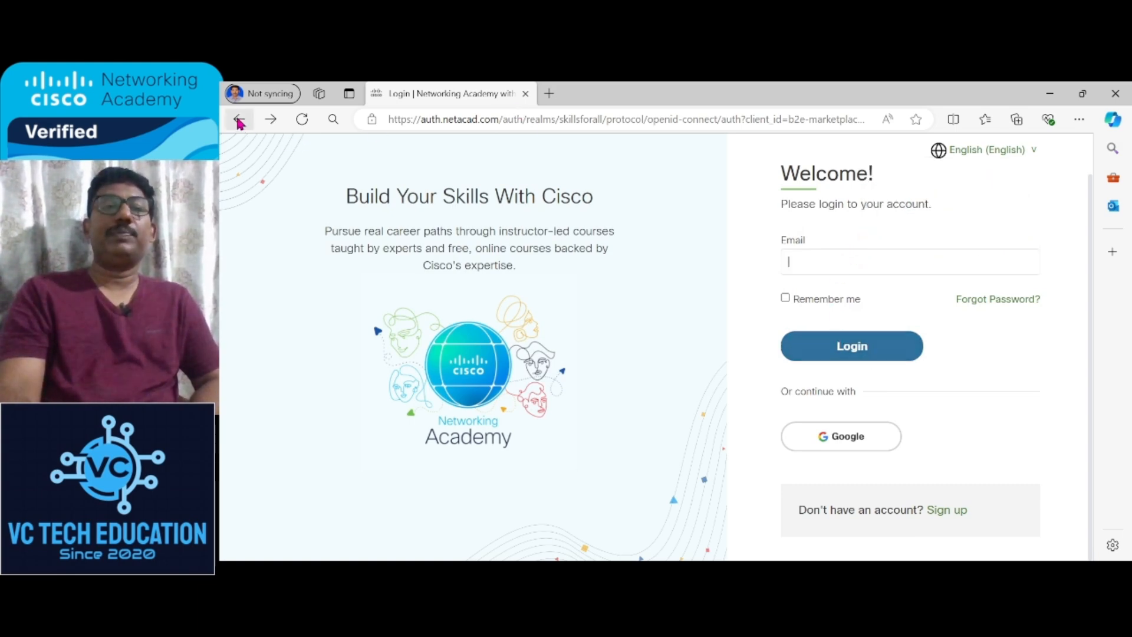
# Step: Navigate back in the browser to the Python Essentials 1 course page
pyautogui.click(239, 120)
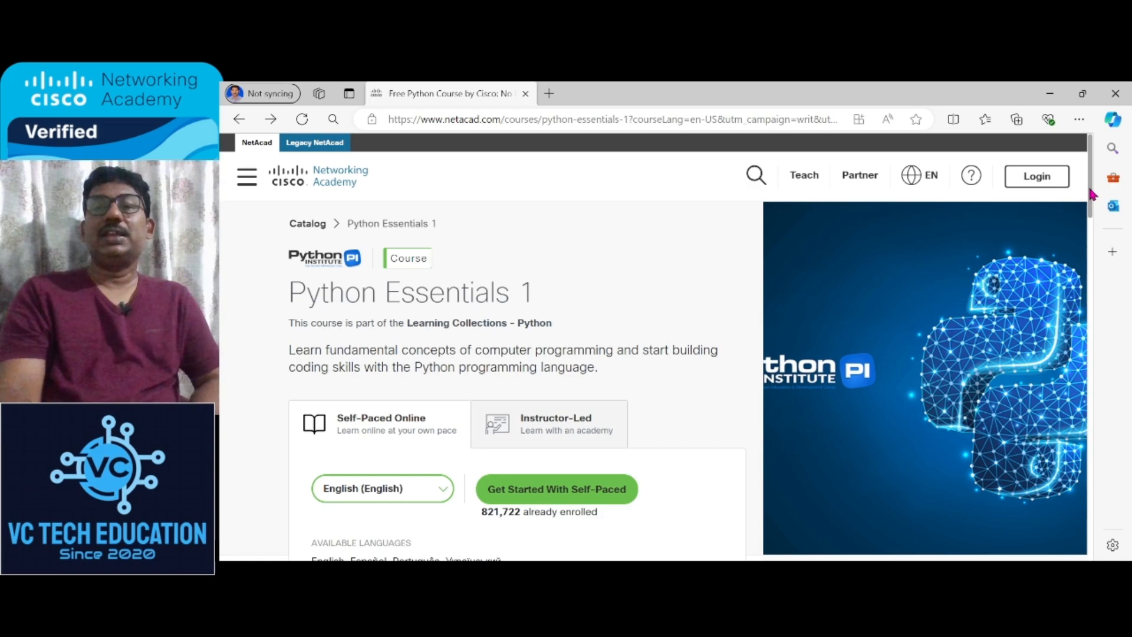
# Step: Scroll the Python Essentials 1 page down to its Curriculum modules and Achievements badges
pyautogui.scroll(-3)
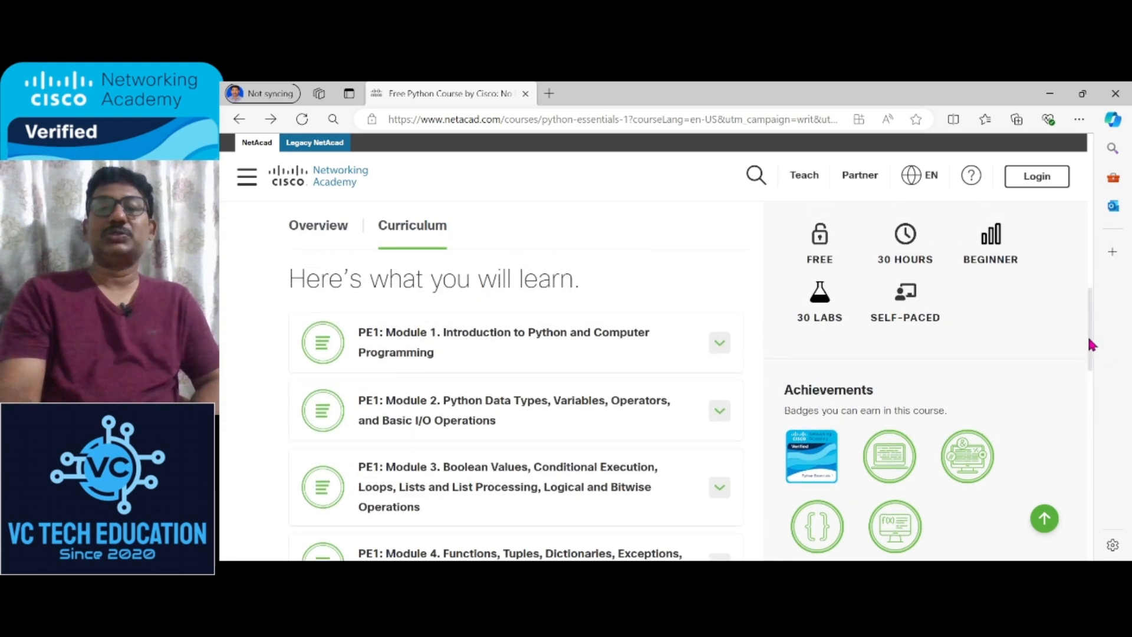
pyautogui.moveTo(908, 264)
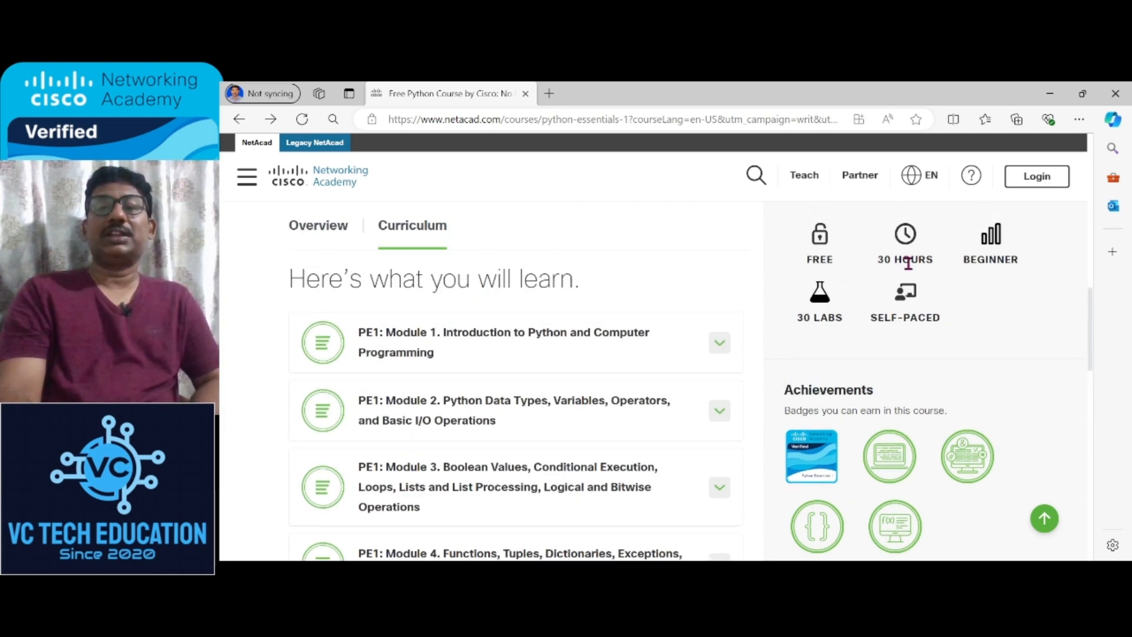
pyautogui.moveTo(828, 309)
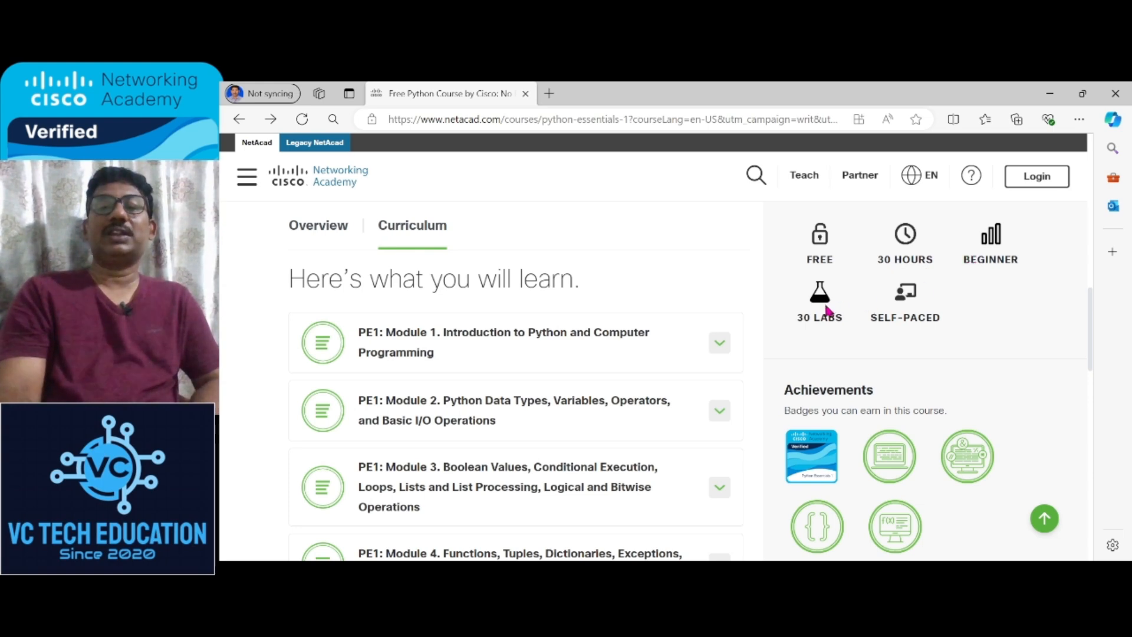
pyautogui.moveTo(918, 311)
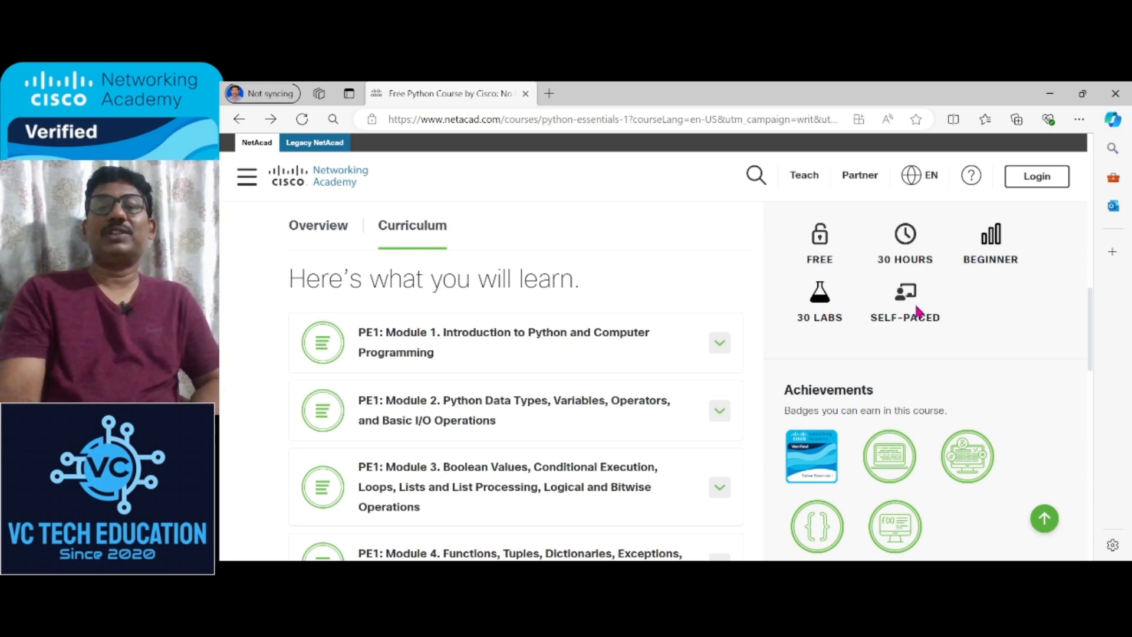
pyautogui.moveTo(899, 311)
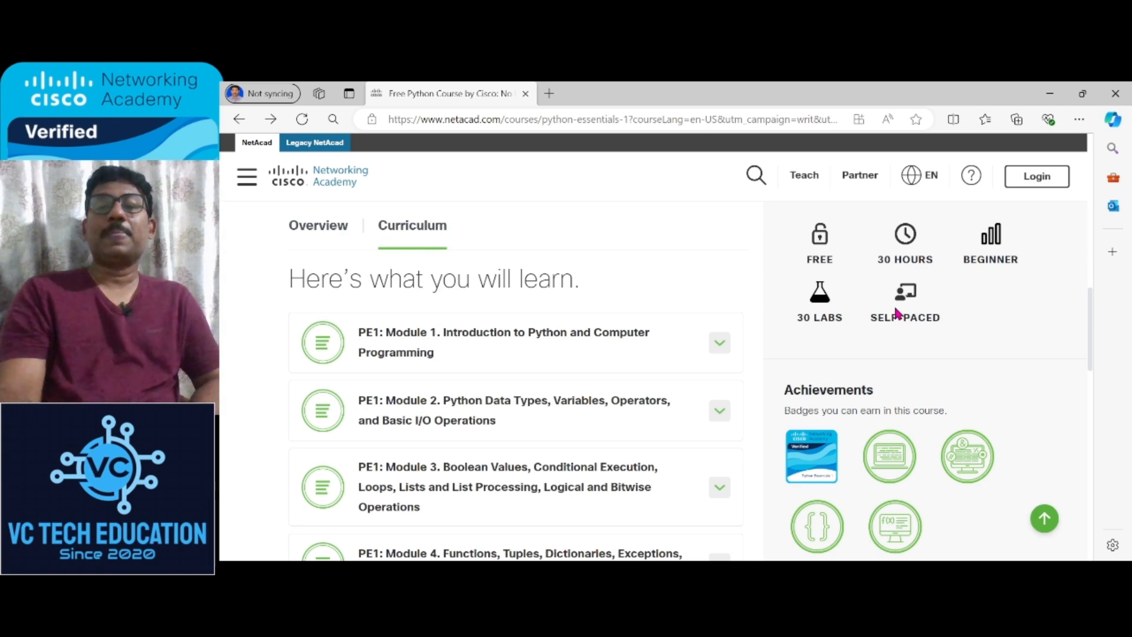
pyautogui.moveTo(811, 455)
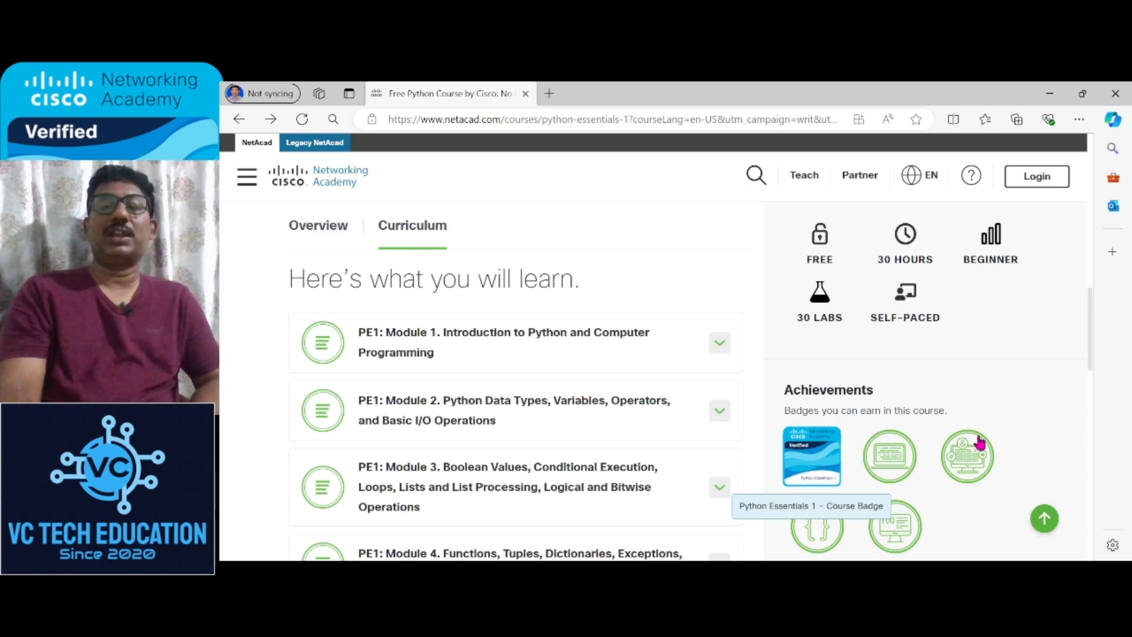
pyautogui.moveTo(992, 406)
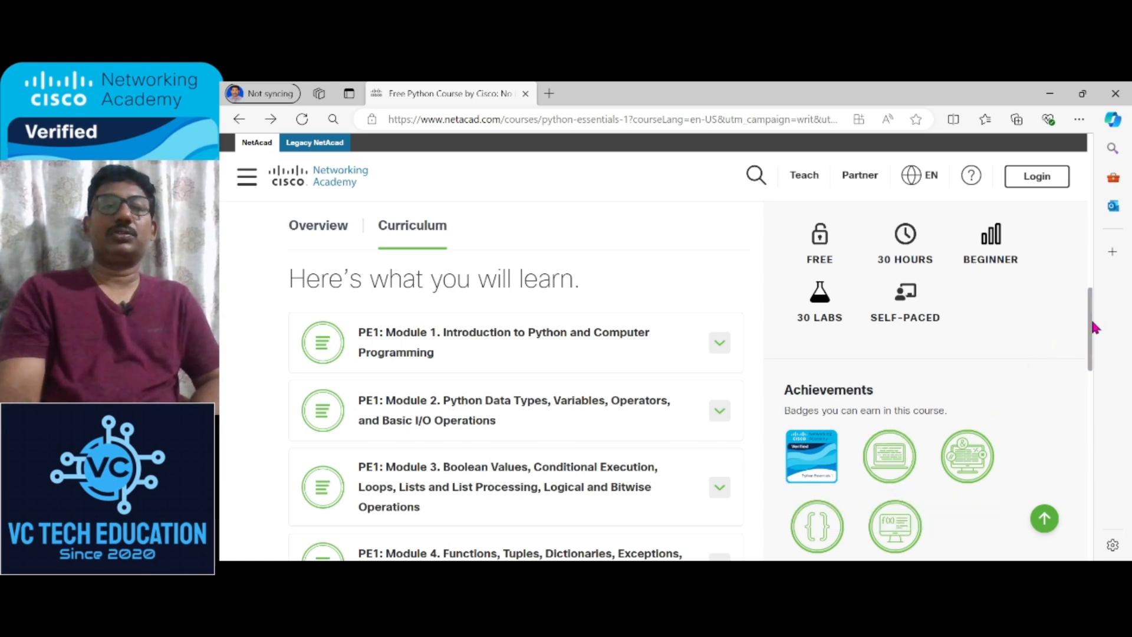
pyautogui.moveTo(1116, 230)
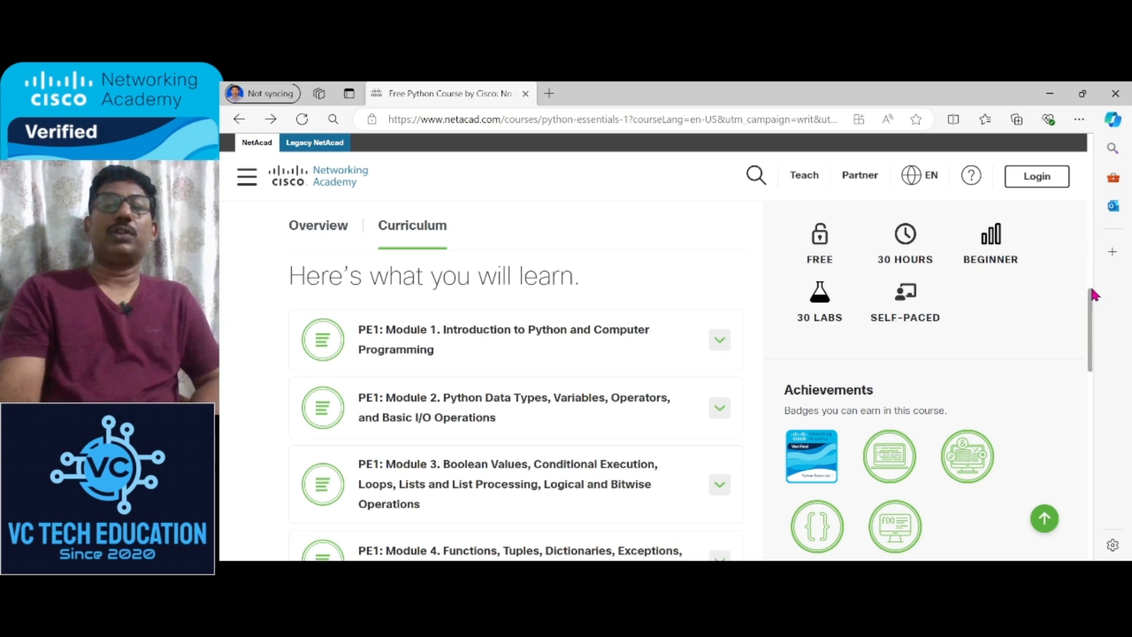
pyautogui.scroll(-3)
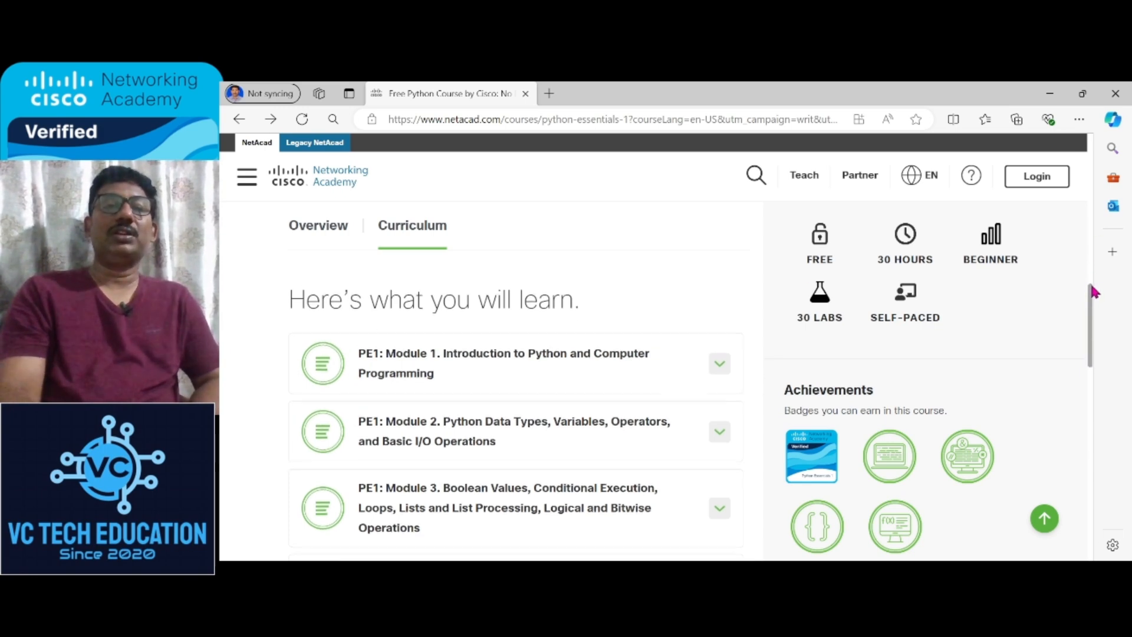
pyautogui.moveTo(355, 191)
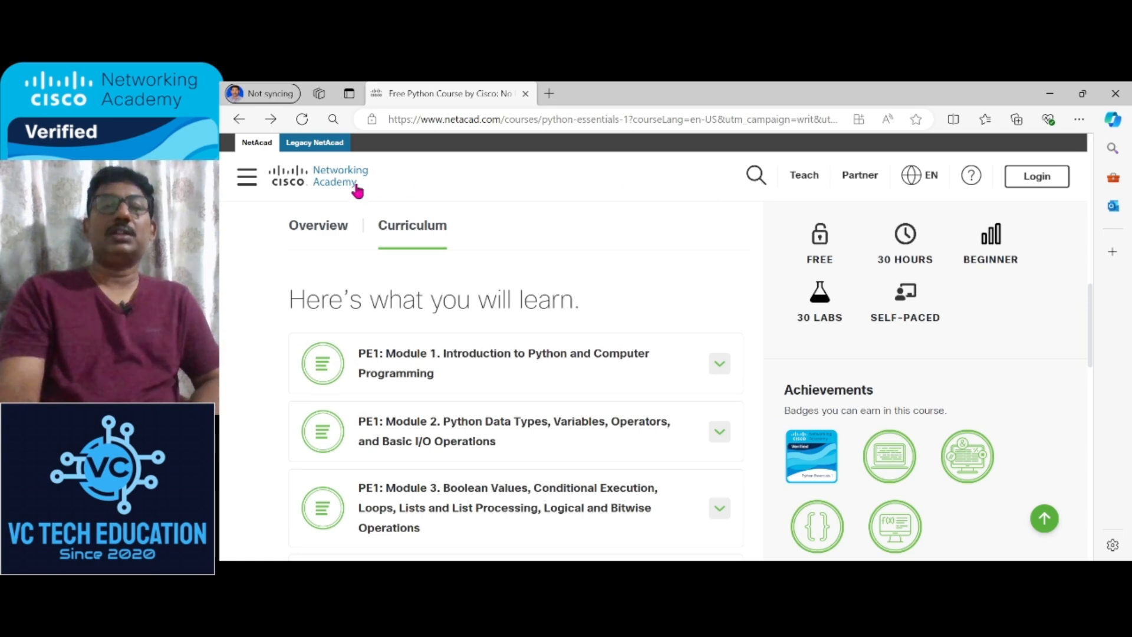
pyautogui.moveTo(332, 192)
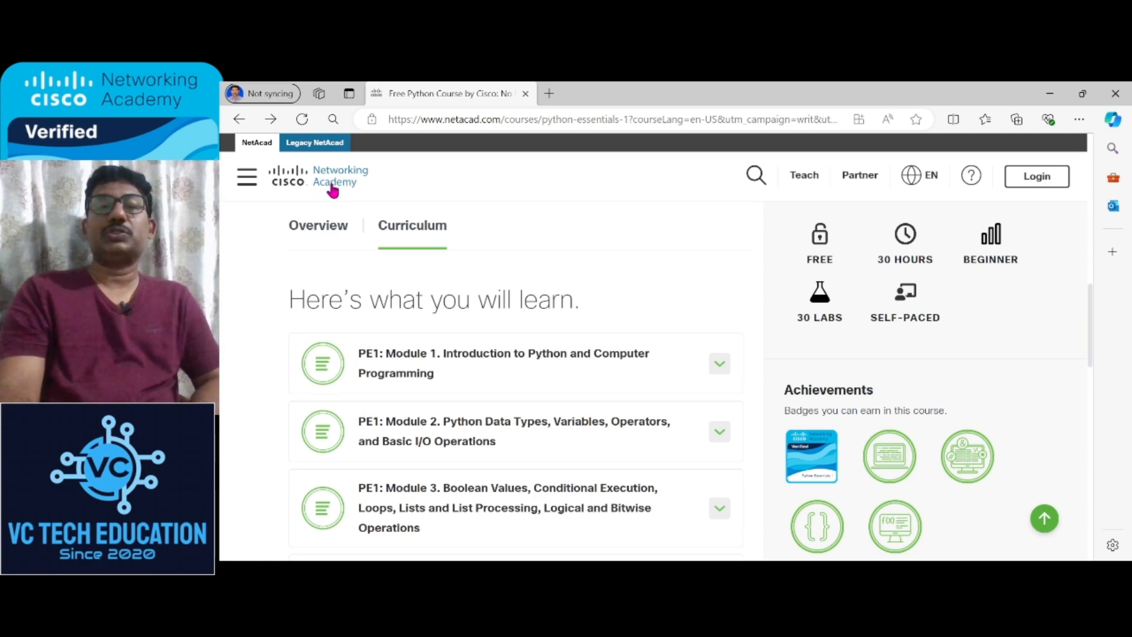
pyautogui.moveTo(350, 191)
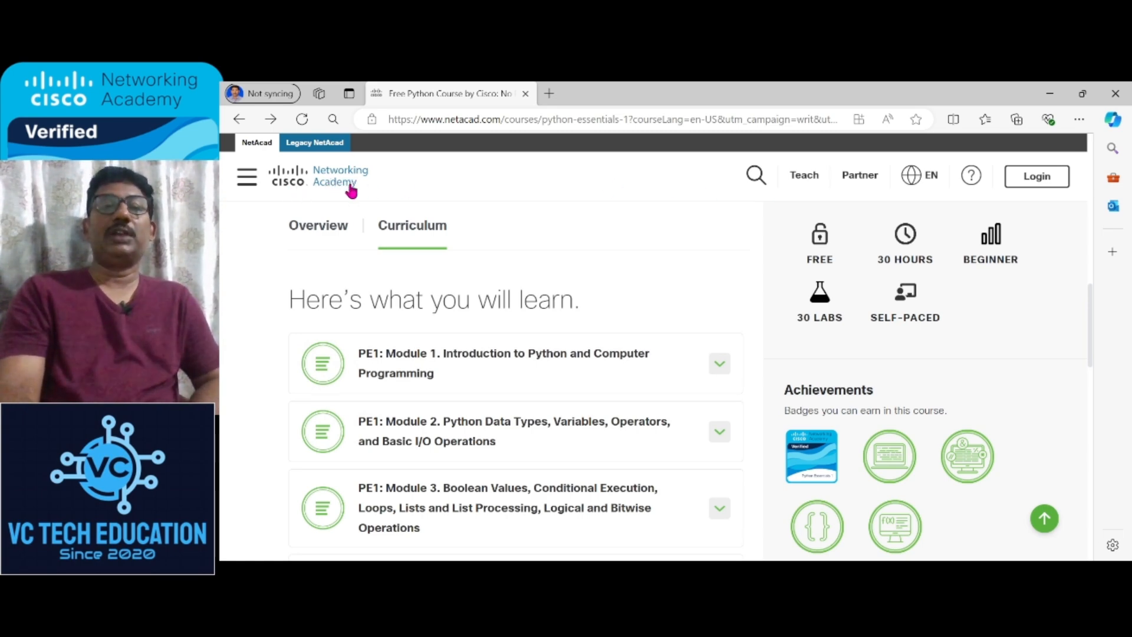